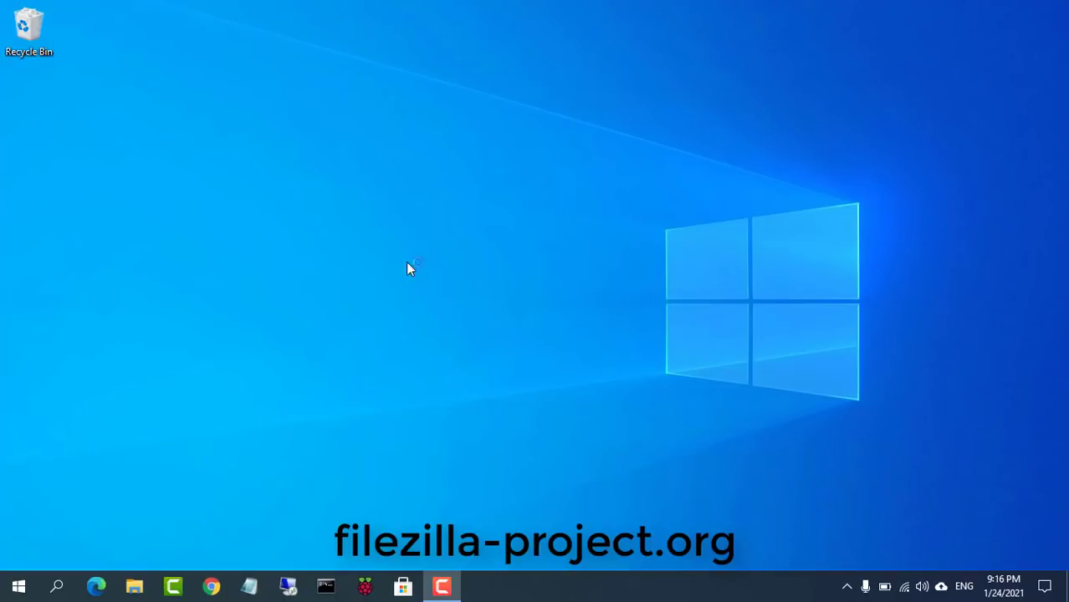
Launch the web browser from the taskbar to reach the FileZilla project site.
{"action": "left_click", "coordinate": [211, 586]}
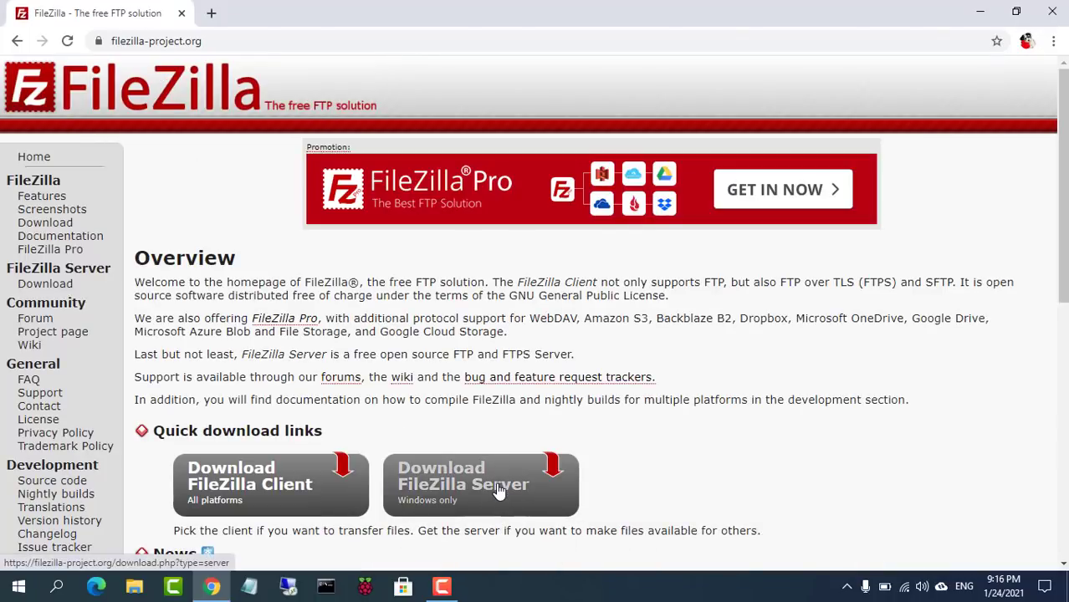
Download the FileZilla Server installer from the download page and launch the .exe.
{"action": "left_click", "coordinate": [478, 486]}
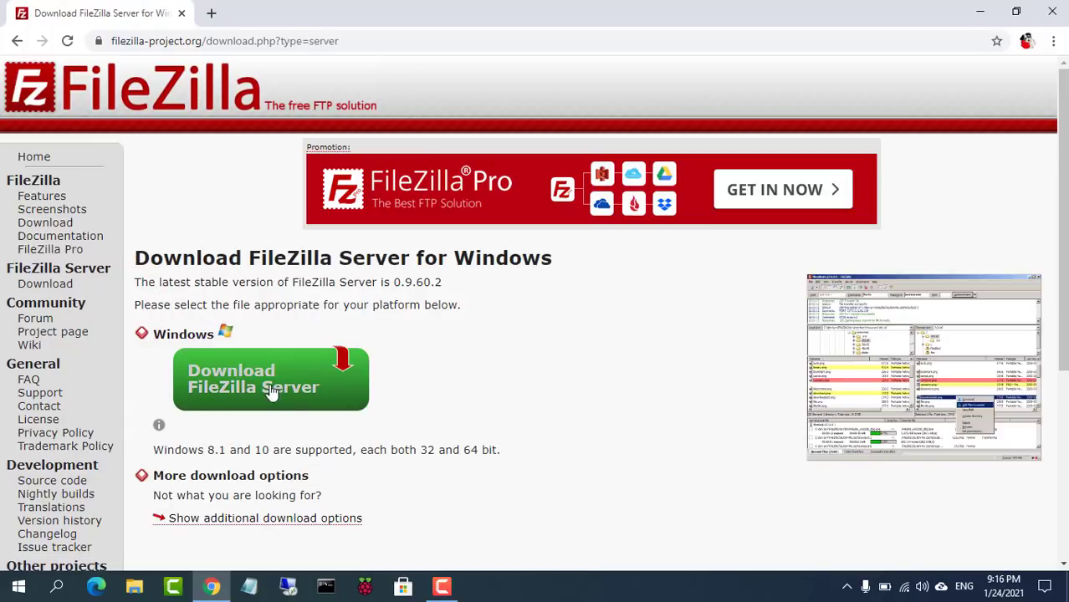
{"action": "left_click", "coordinate": [271, 378]}
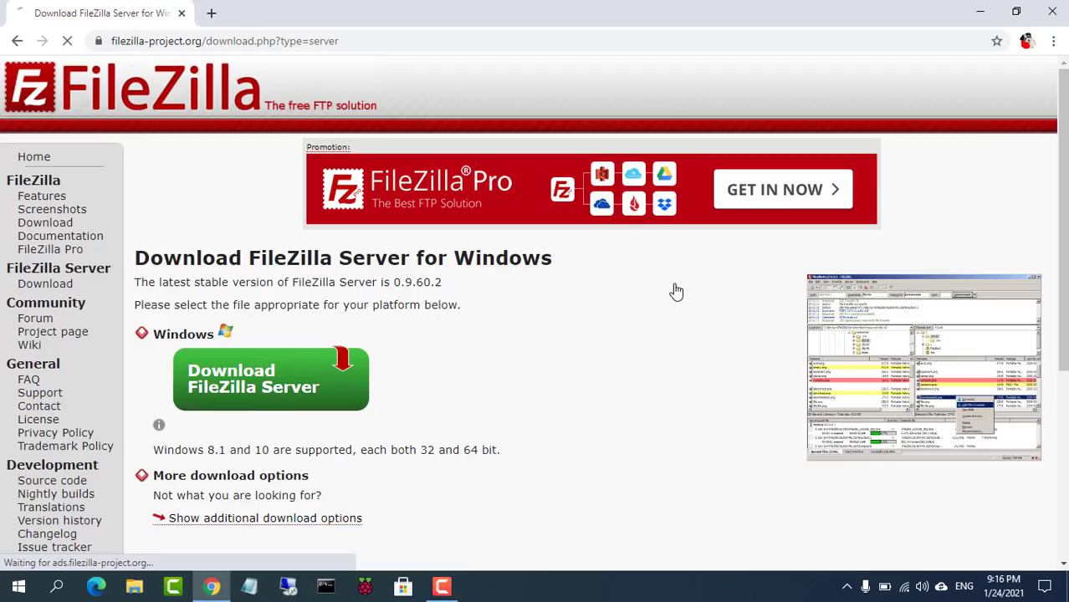
{"action": "left_click", "coordinate": [271, 378]}
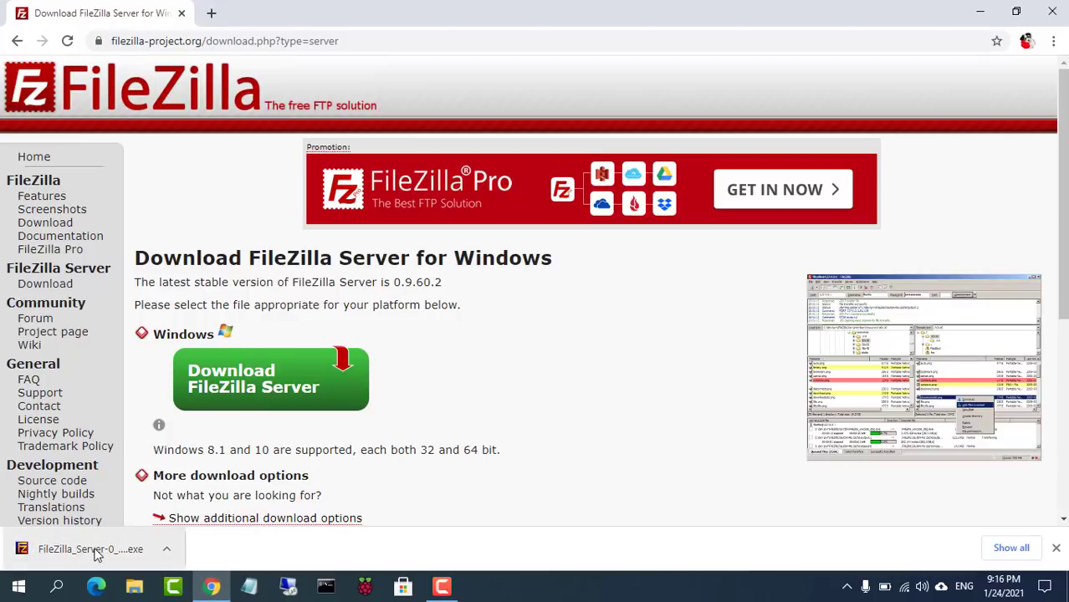
{"action": "left_click", "coordinate": [91, 549]}
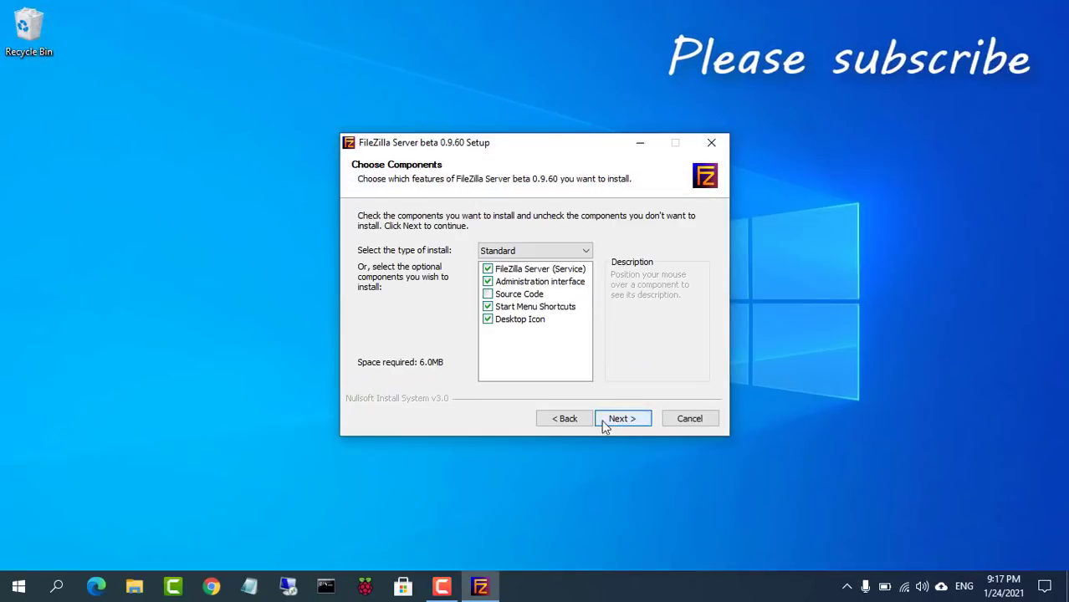
Install with Standard components, as a service on admin port 14147, and finish setup.
{"action": "left_click", "coordinate": [623, 418]}
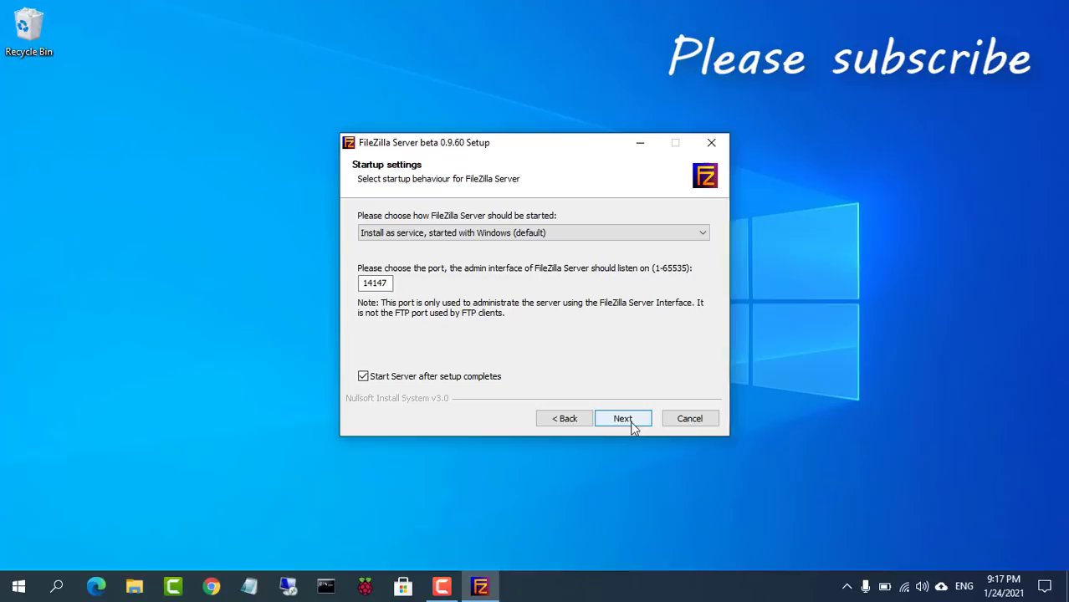
{"action": "left_click", "coordinate": [623, 418]}
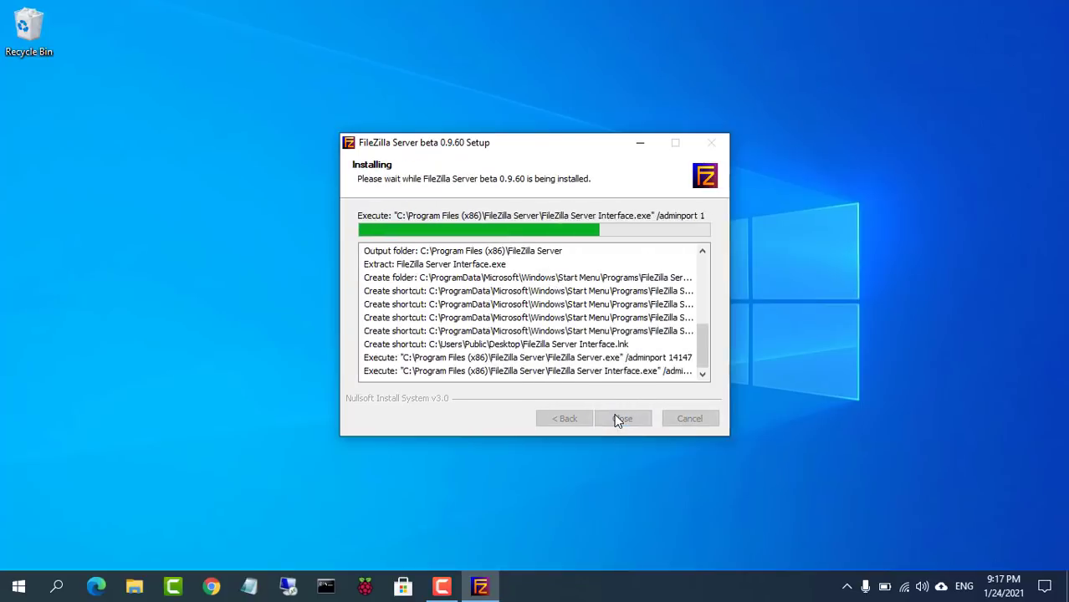
{"action": "left_click", "coordinate": [622, 418]}
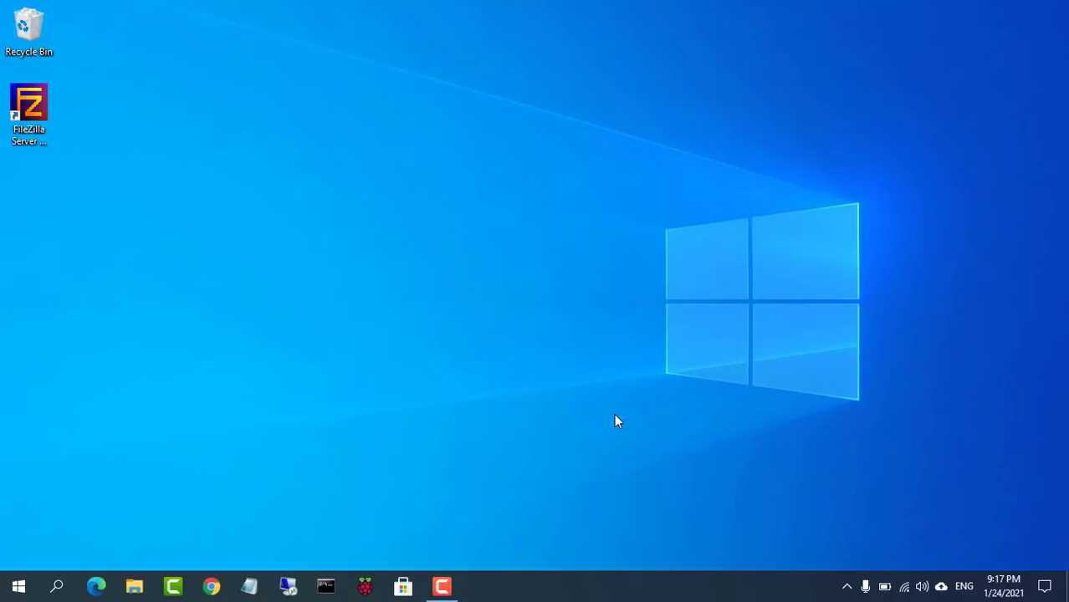
Start the admin interface, maximize it and open Edit > Users.
{"action": "double_click", "coordinate": [28, 100]}
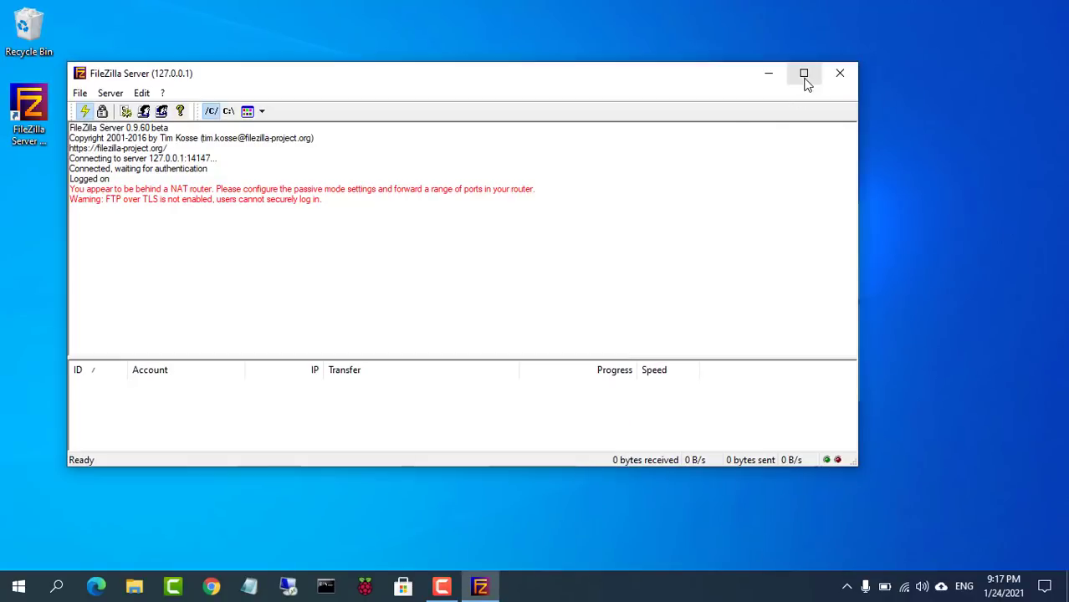
{"action": "left_click", "coordinate": [804, 74]}
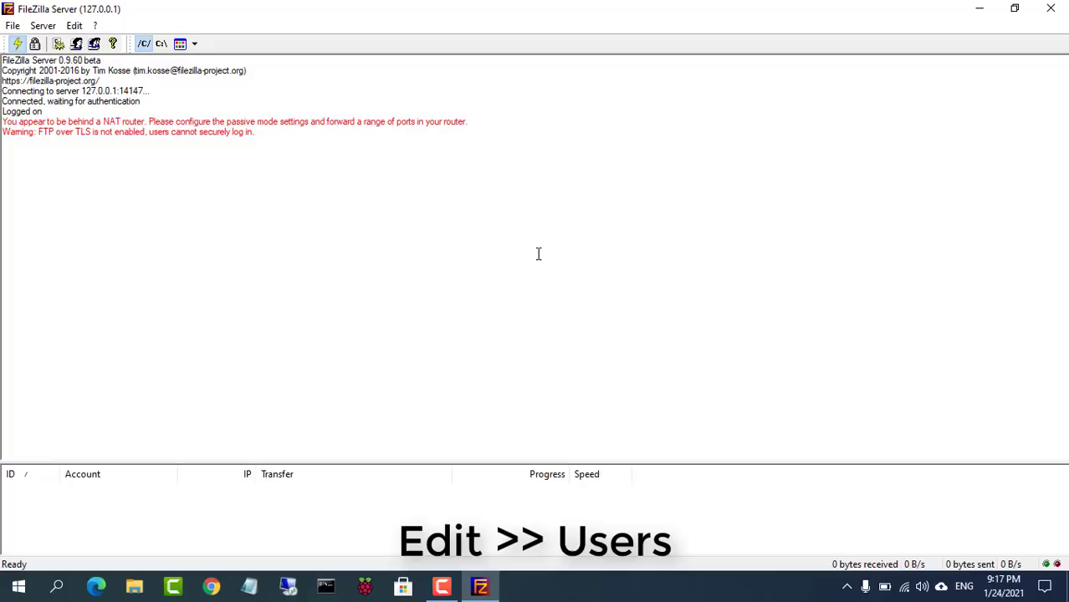
{"action": "left_click", "coordinate": [74, 25]}
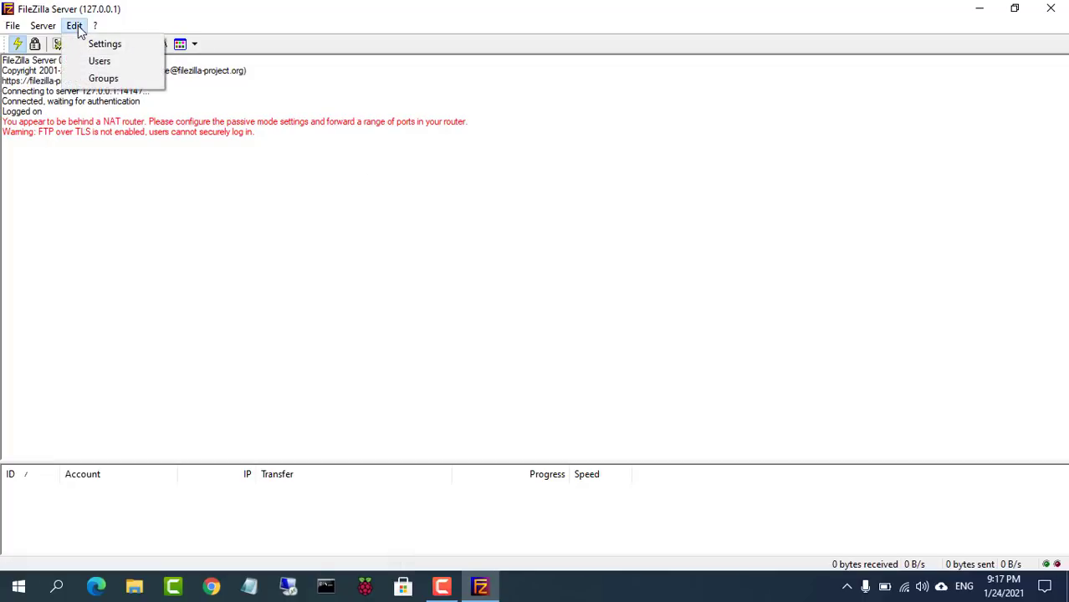
{"action": "left_click", "coordinate": [100, 60]}
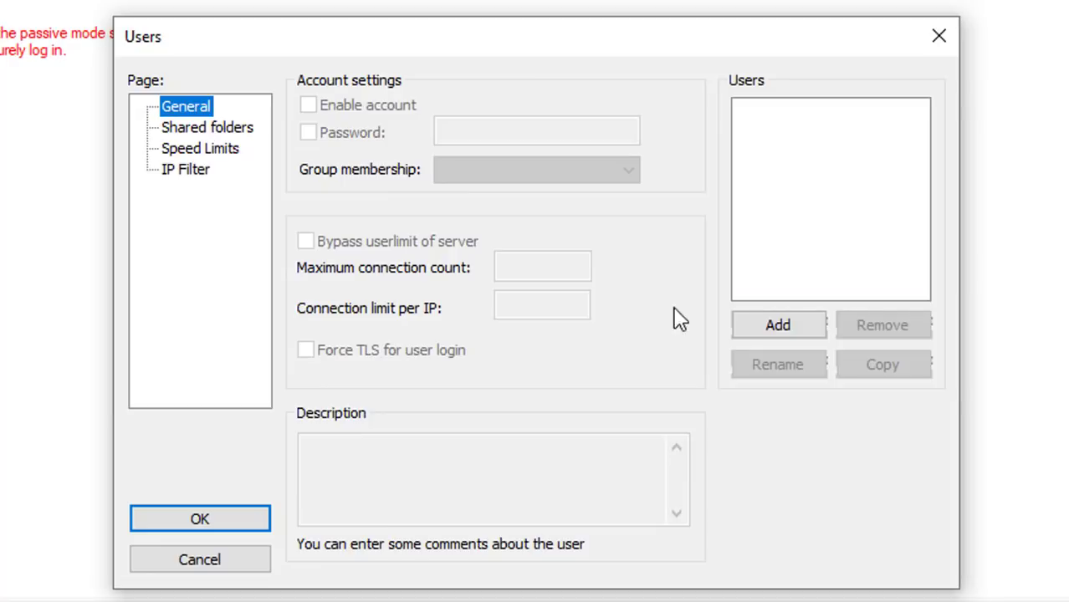
Add a user account named user1 and give it a password.
{"action": "left_click", "coordinate": [778, 324]}
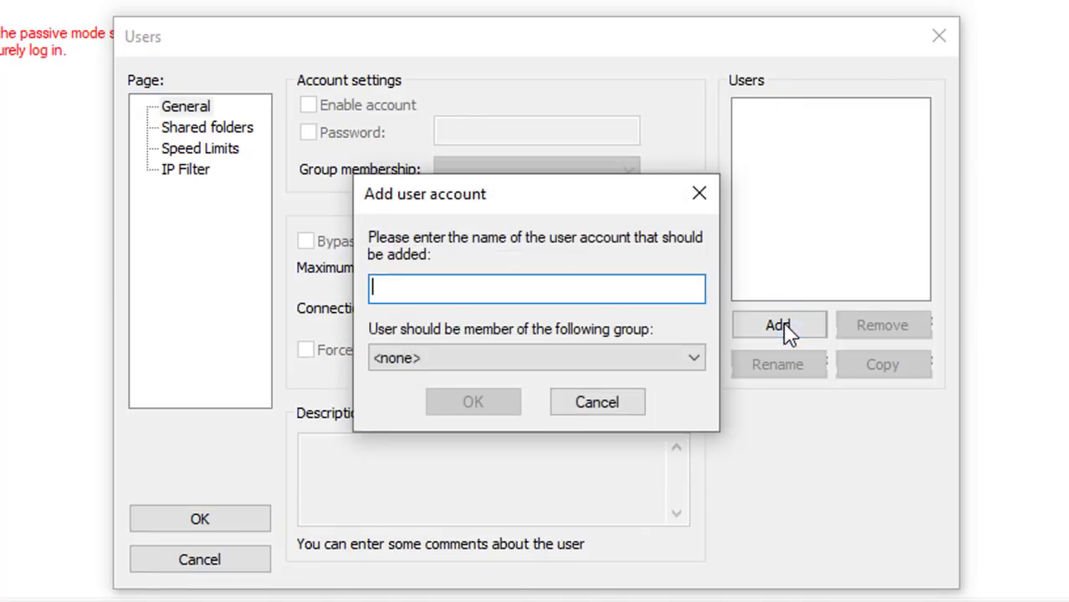
{"action": "type", "text": "user1"}
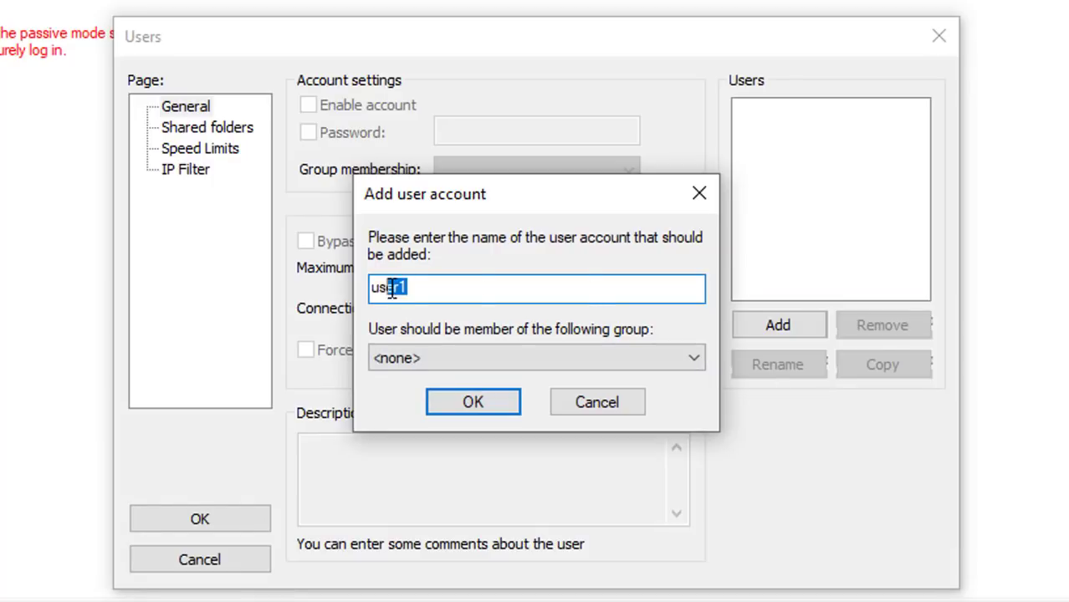
{"action": "left_click", "coordinate": [472, 401]}
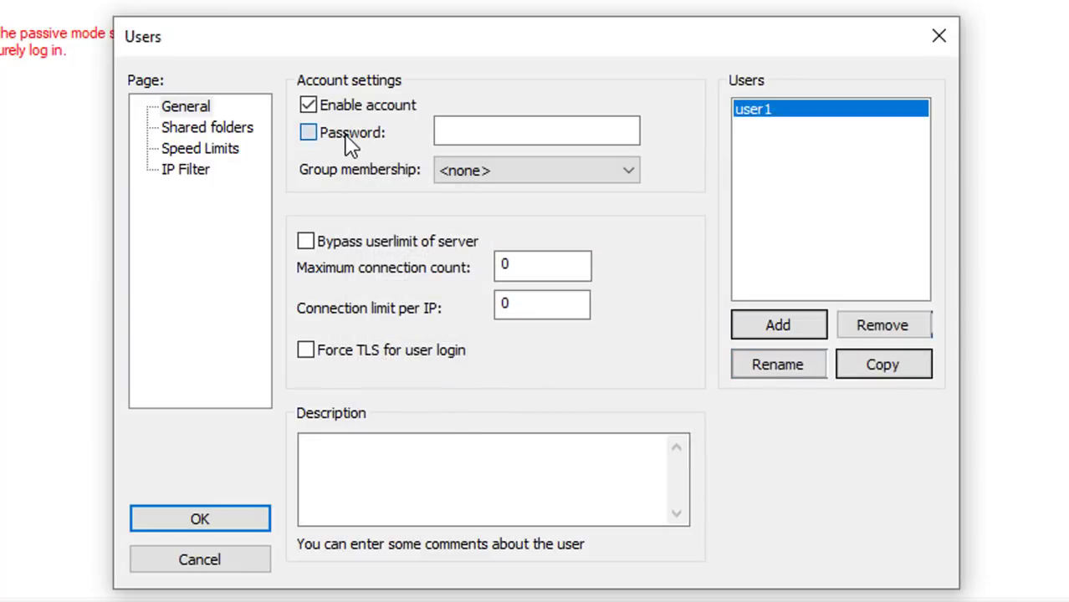
{"action": "type", "text": "•••"}
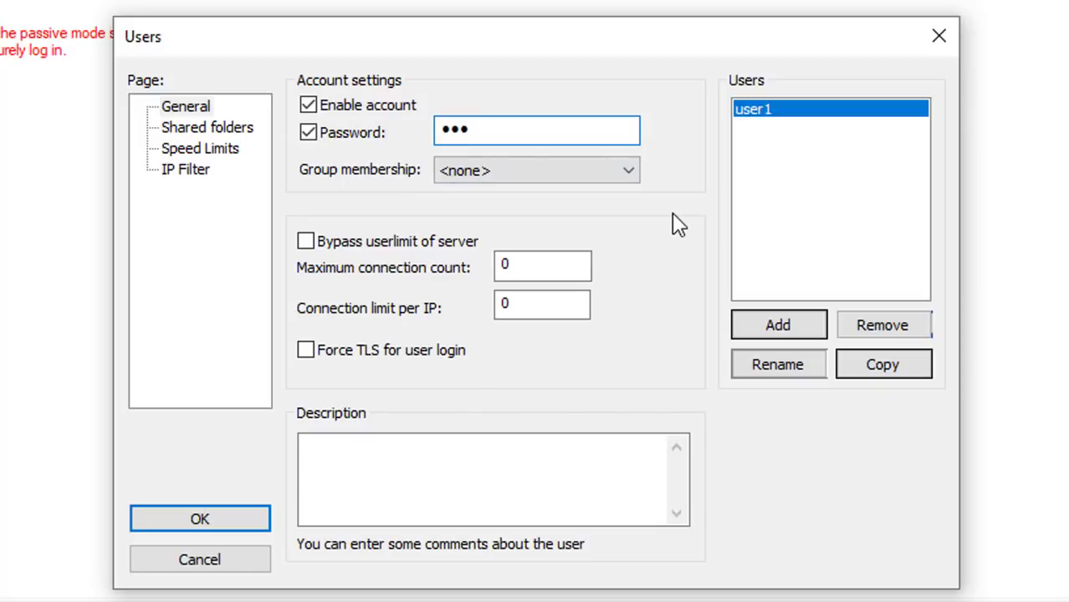
Add D:\Share as user1's shared home folder with Read, Write, Delete, Append and directory rights, then save.
{"action": "left_click", "coordinate": [199, 518]}
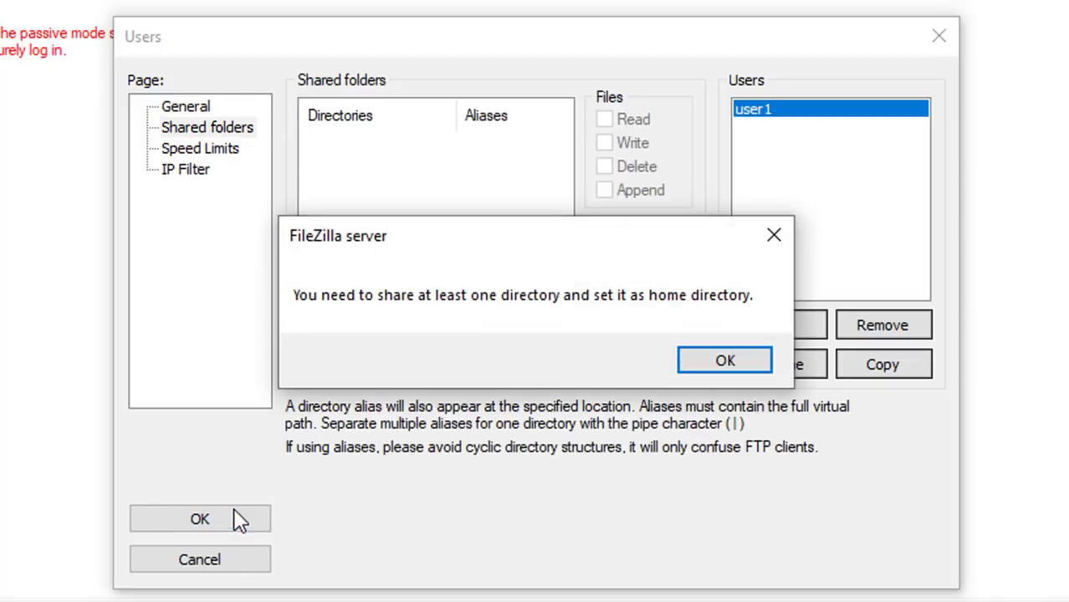
{"action": "left_click", "coordinate": [722, 360]}
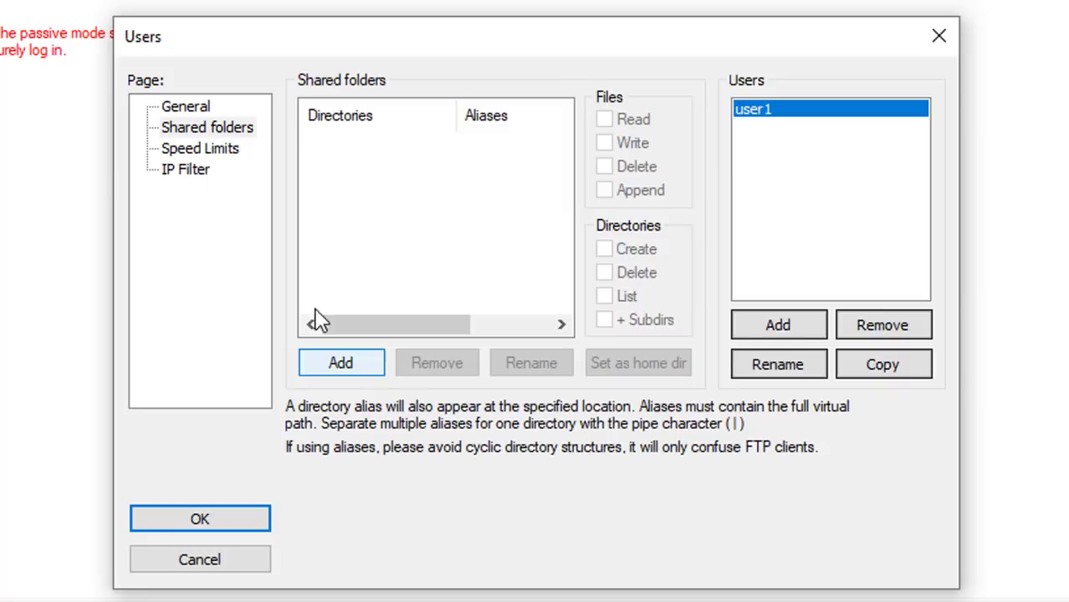
{"action": "left_click", "coordinate": [341, 361]}
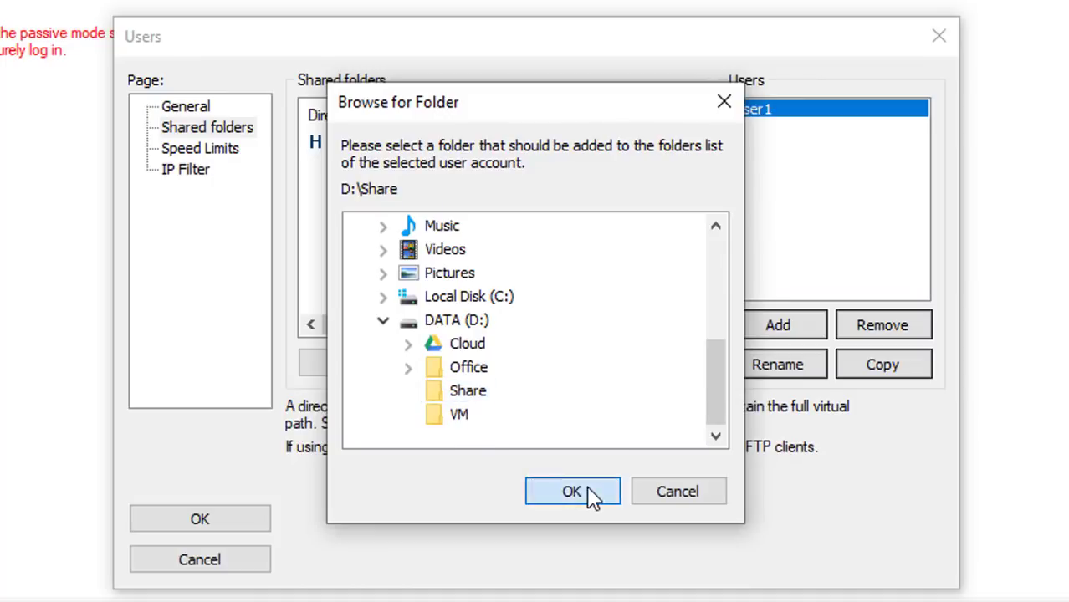
{"action": "left_click", "coordinate": [573, 492]}
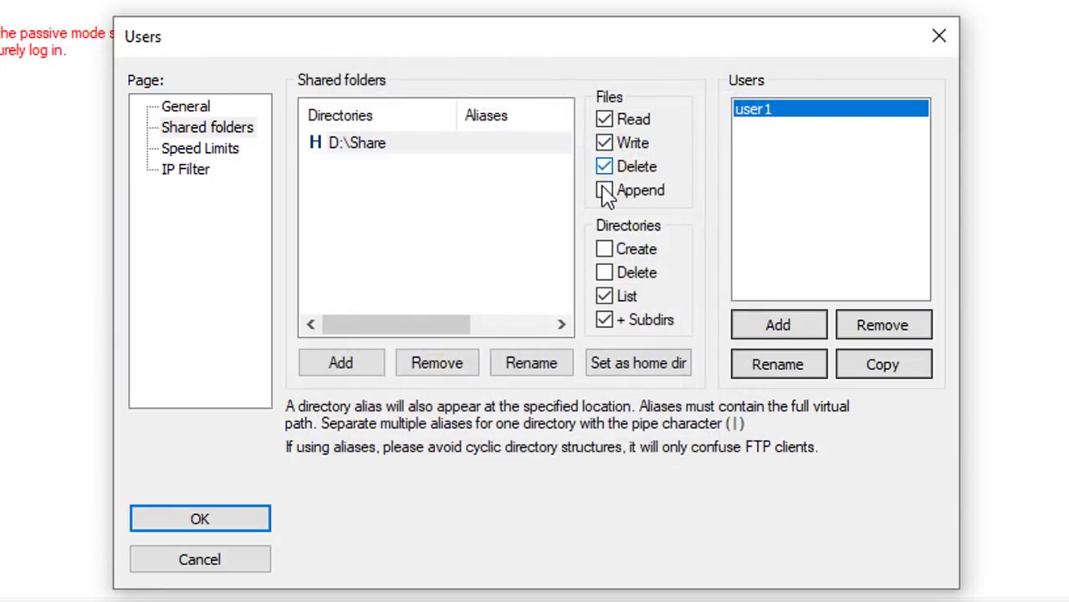
{"action": "left_click", "coordinate": [604, 191]}
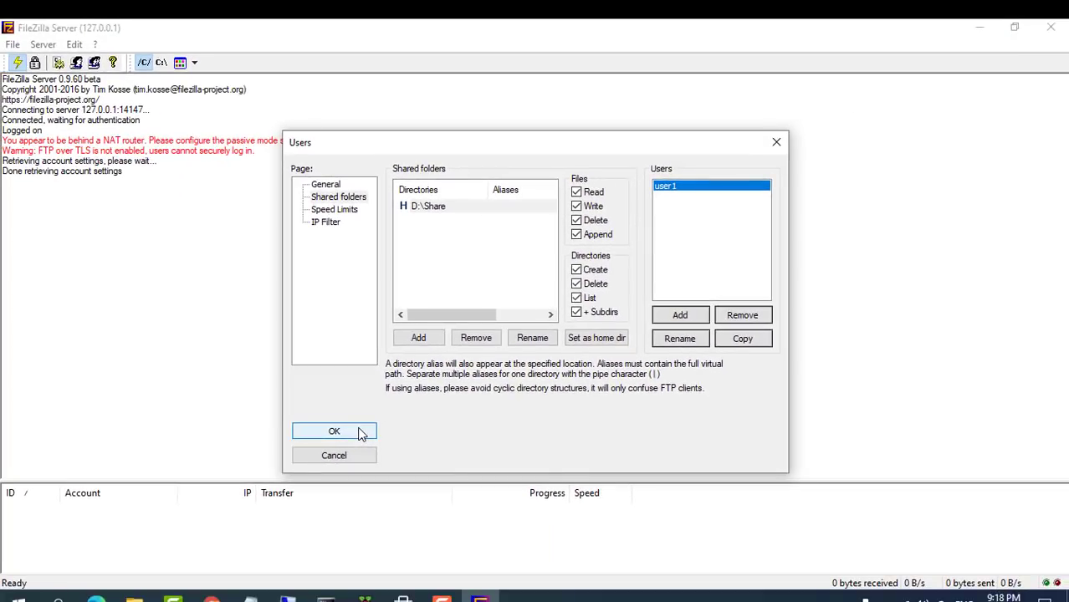
{"action": "left_click", "coordinate": [335, 432]}
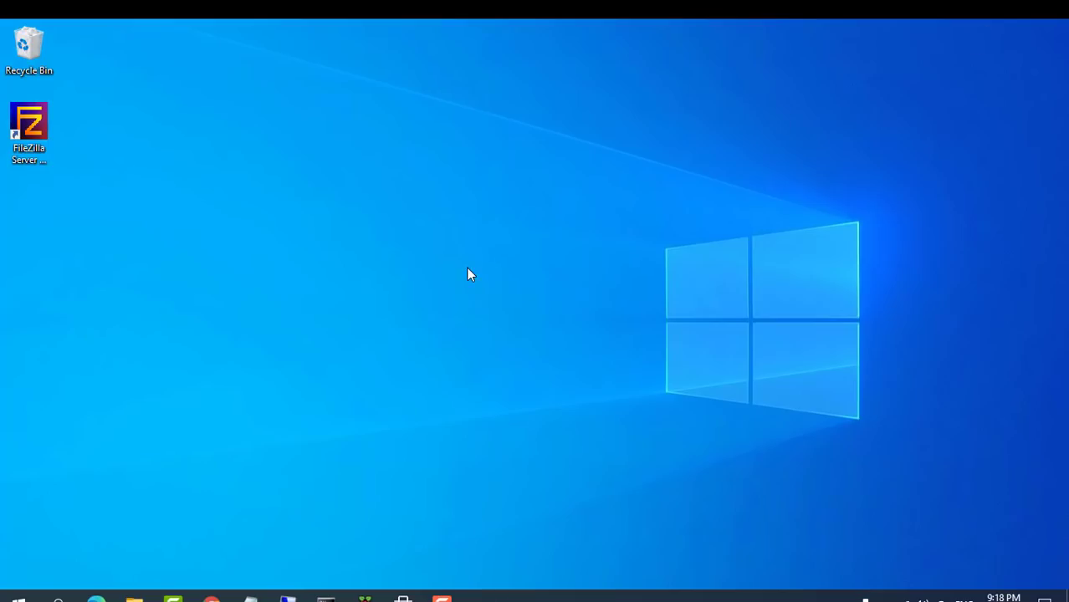
Search Start for Windows Defender Firewall with Advanced Security and open its Inbound Rules.
{"action": "left_click", "coordinate": [57, 599]}
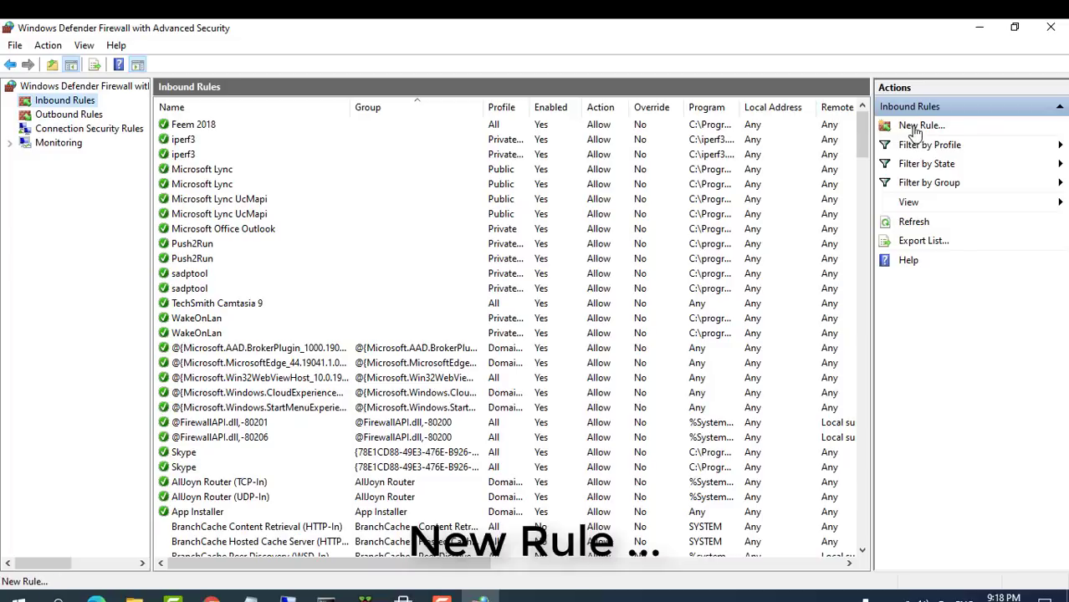
Create a new inbound Port rule for TCP port 21 that allows the connection.
{"action": "left_click", "coordinate": [920, 124]}
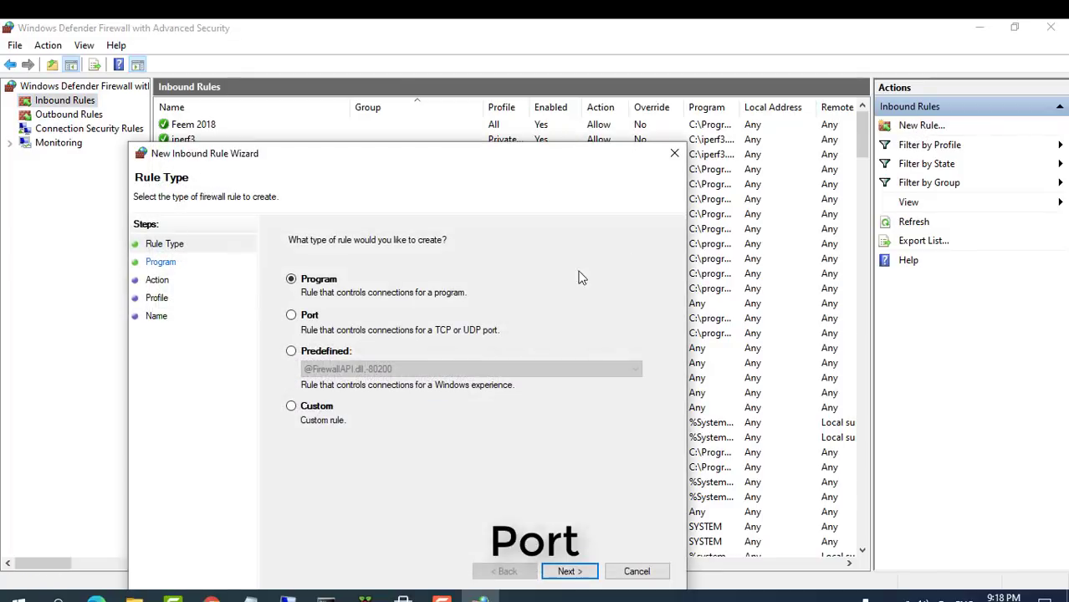
{"action": "left_click", "coordinate": [292, 315]}
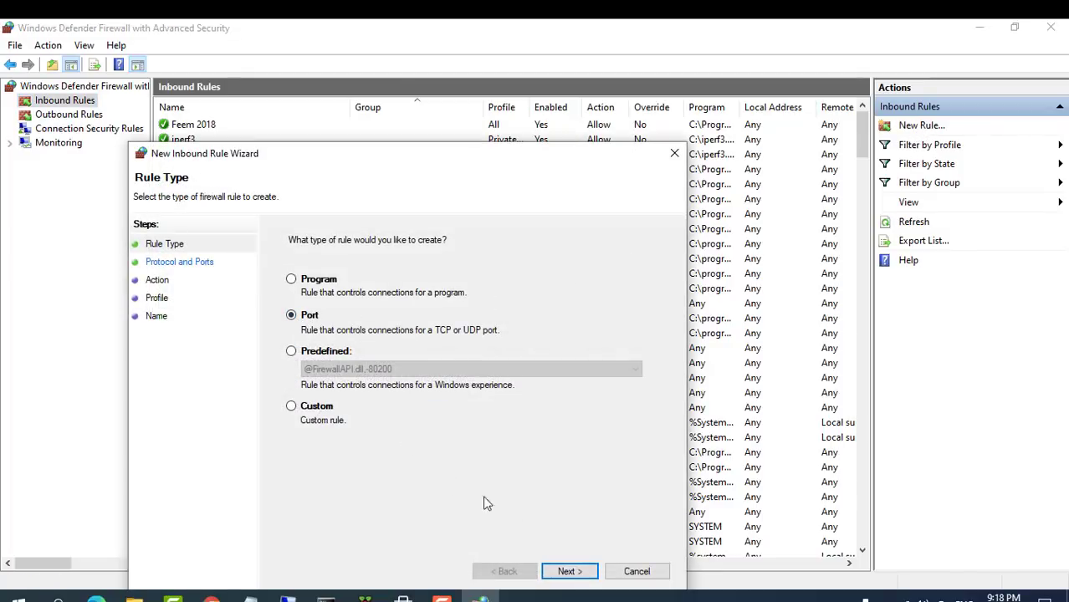
{"action": "left_click", "coordinate": [569, 573]}
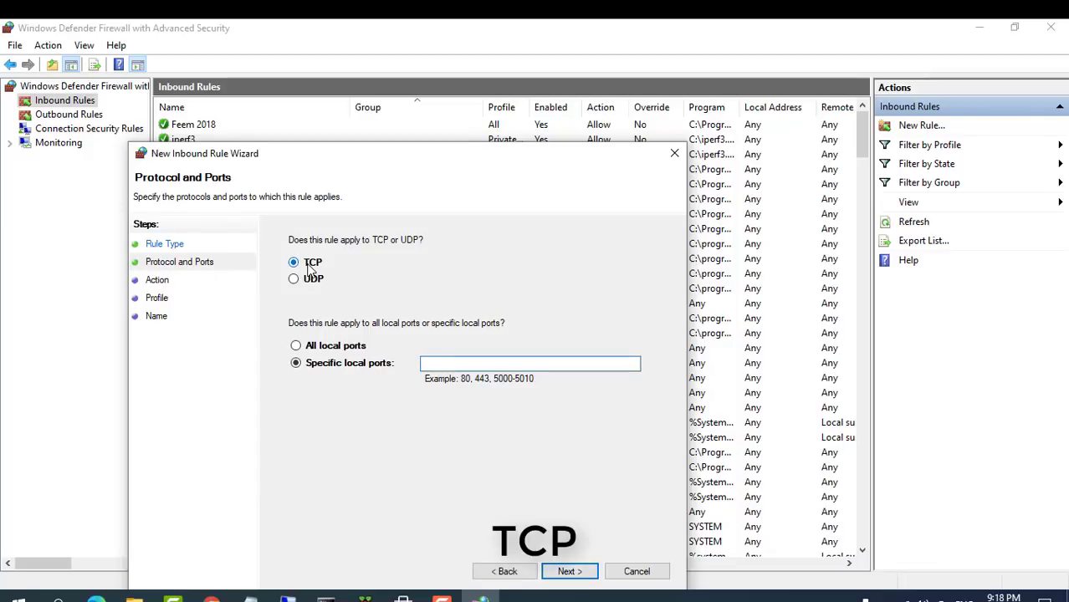
{"action": "type", "text": "21"}
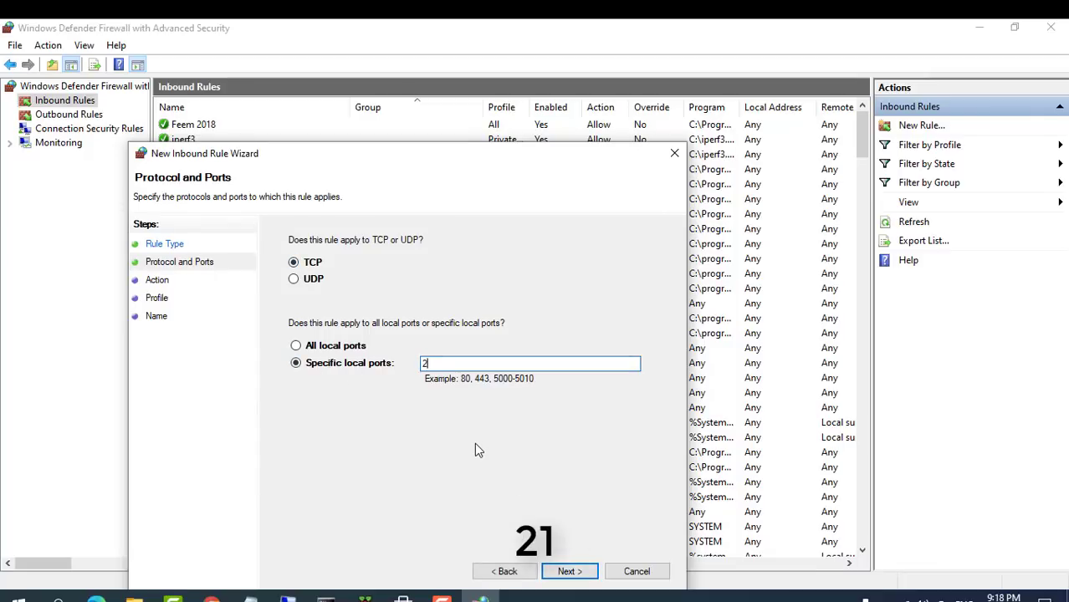
{"action": "left_click", "coordinate": [569, 573]}
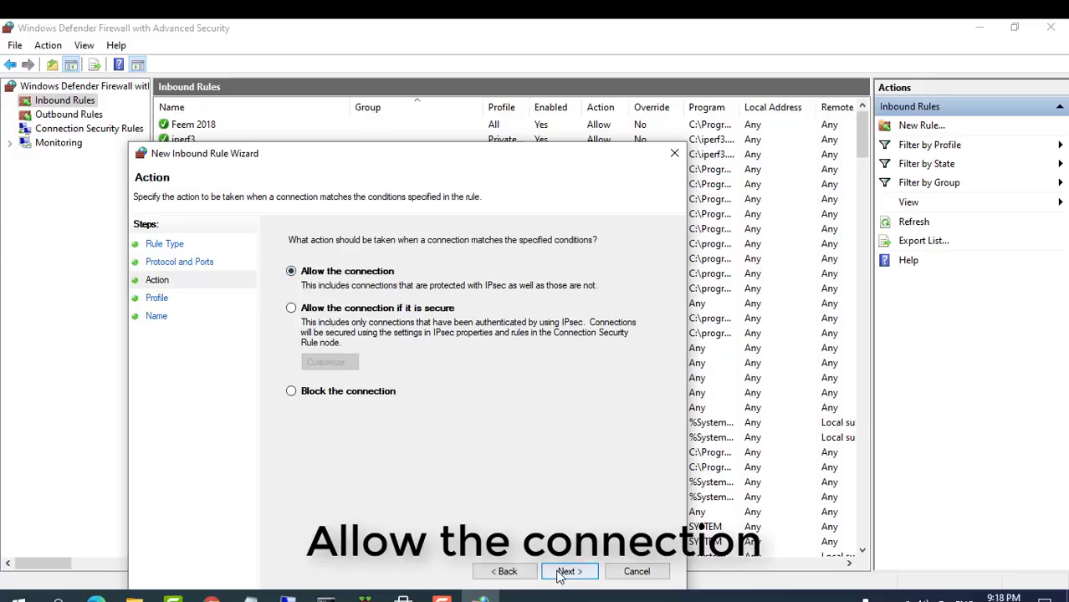
{"action": "left_click", "coordinate": [569, 572]}
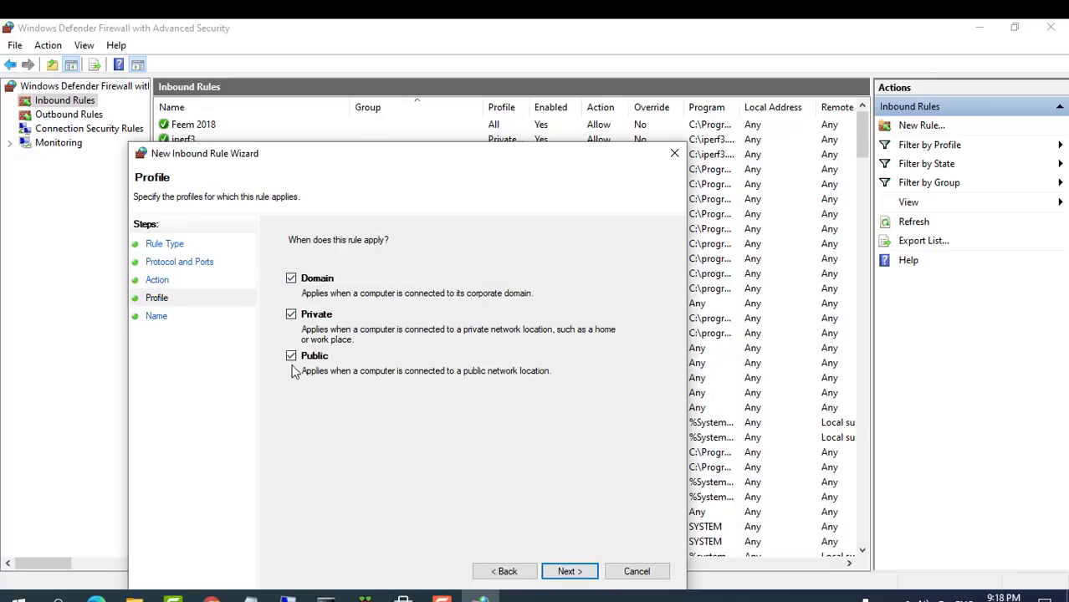
Name the rule FileZilla, finish it and close the firewall console.
{"action": "left_click", "coordinate": [569, 573]}
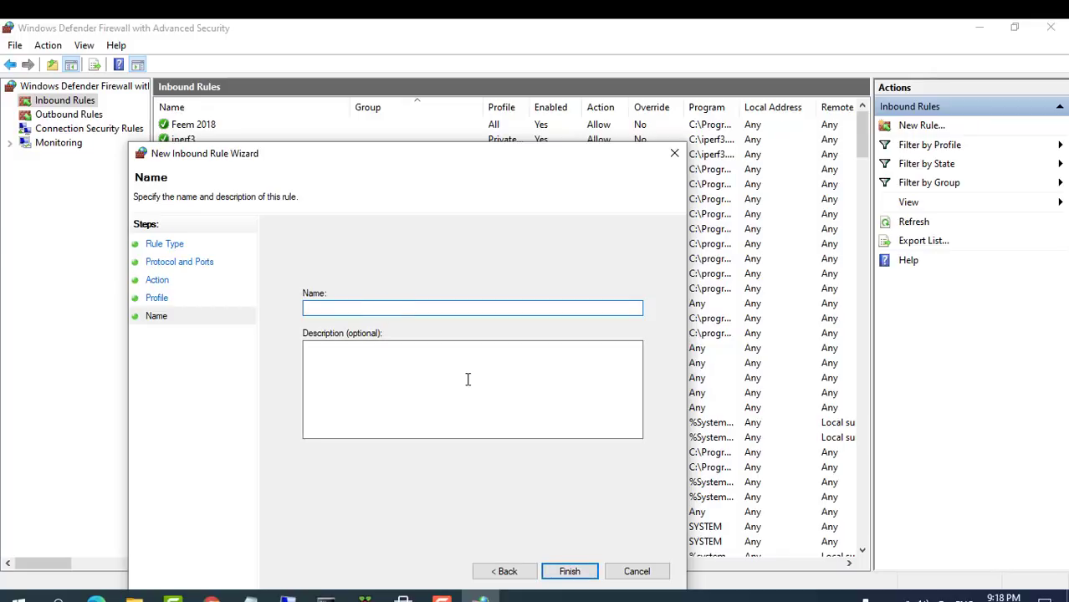
{"action": "type", "text": "FileZilla"}
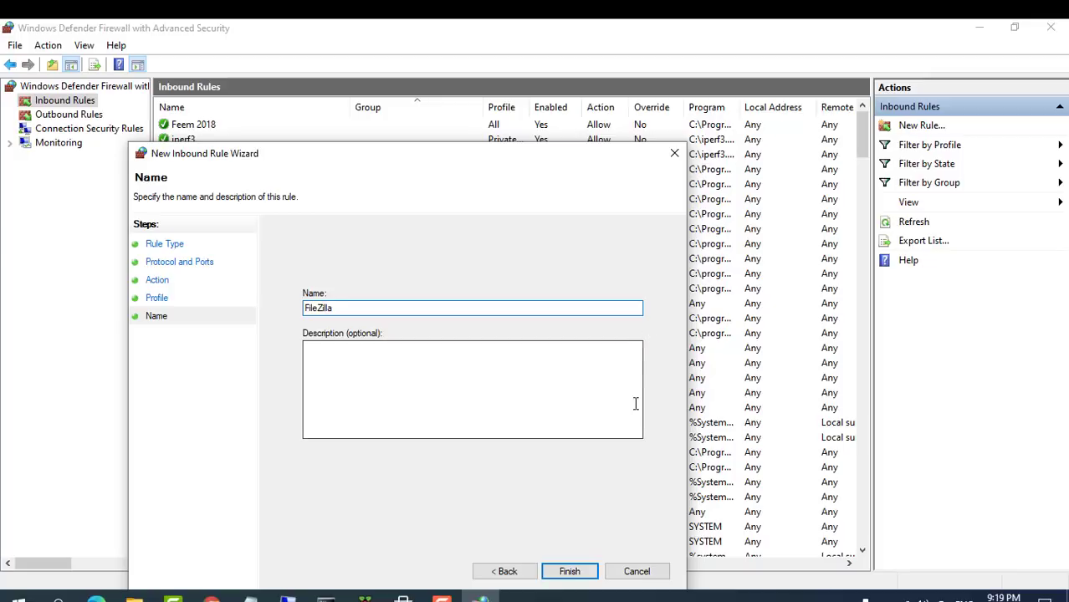
{"action": "left_click", "coordinate": [569, 572]}
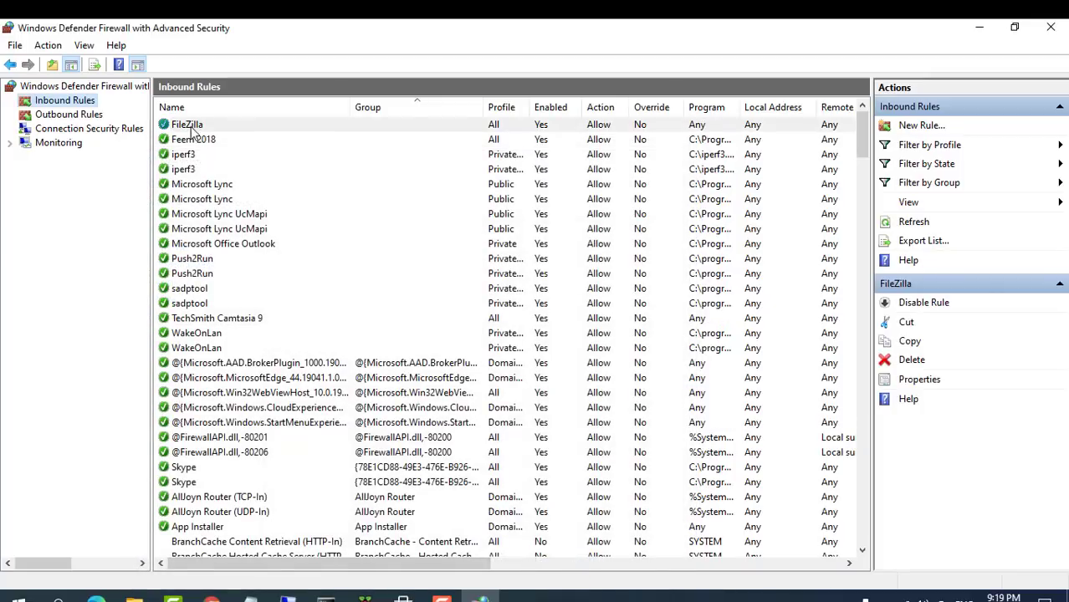
{"action": "left_click", "coordinate": [187, 124]}
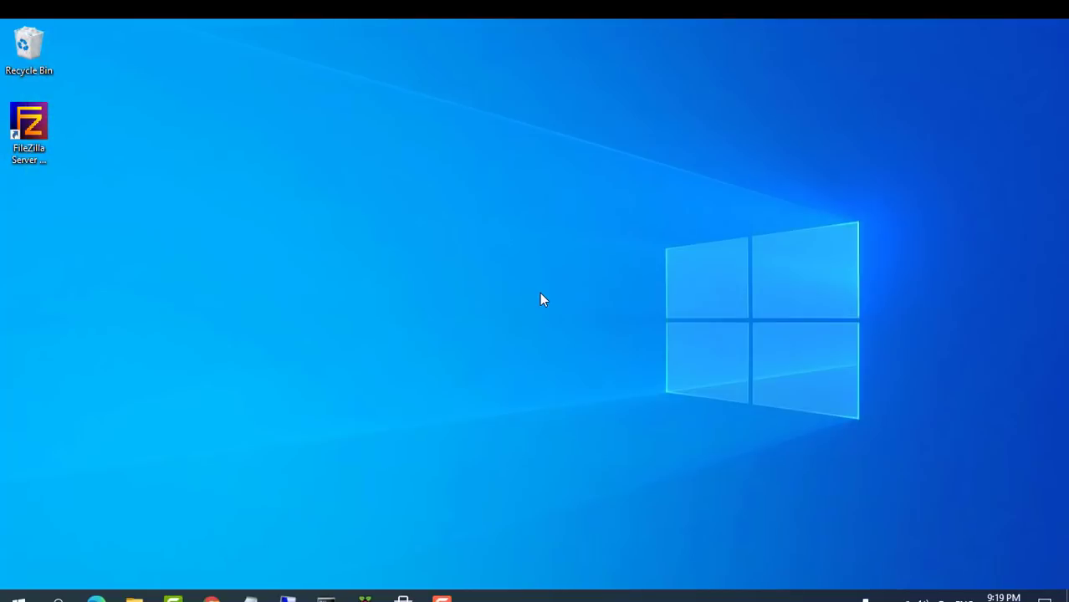
Run ipconfig in Command Prompt, note the IPv4 address 10.11.32.17 and close the window.
{"action": "left_click", "coordinate": [325, 599]}
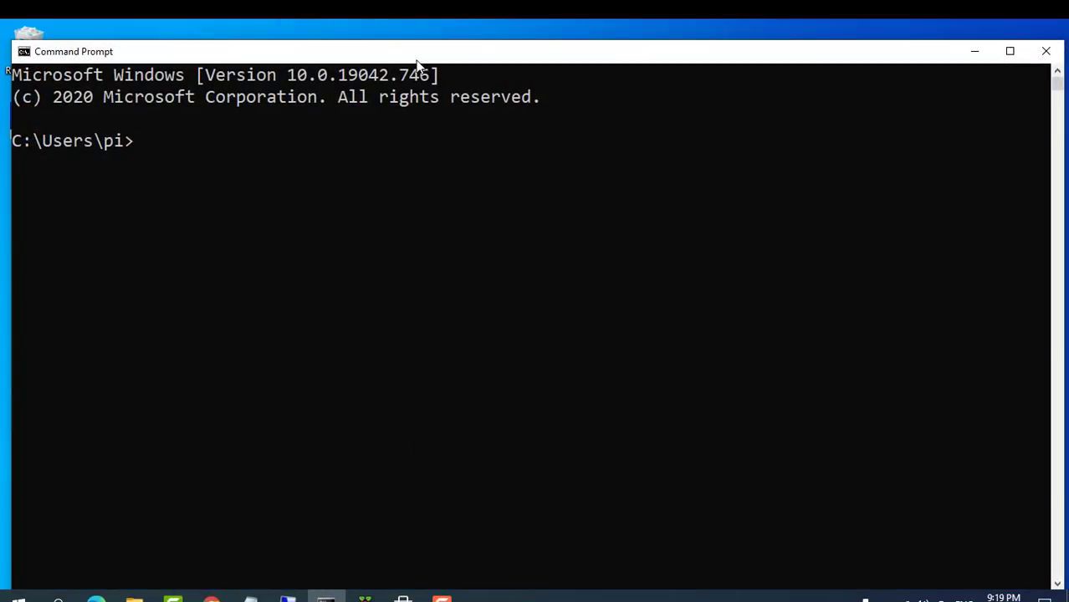
{"action": "type", "text": "ipc"}
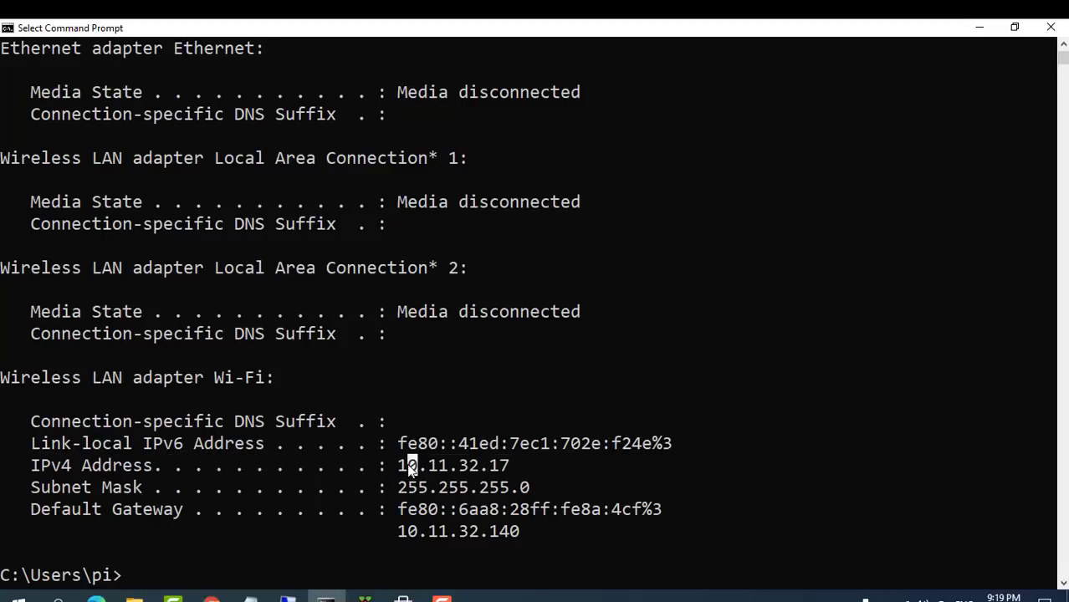
{"action": "left_click_drag", "start_coordinate": [398, 465], "coordinate": [510, 465]}
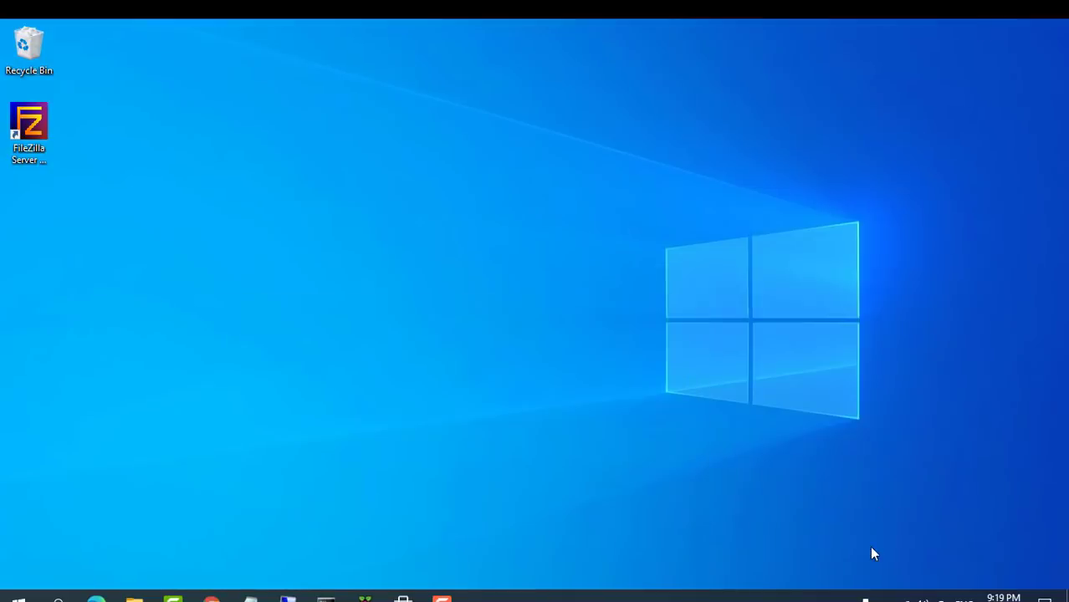
{"action": "double_click", "coordinate": [28, 121]}
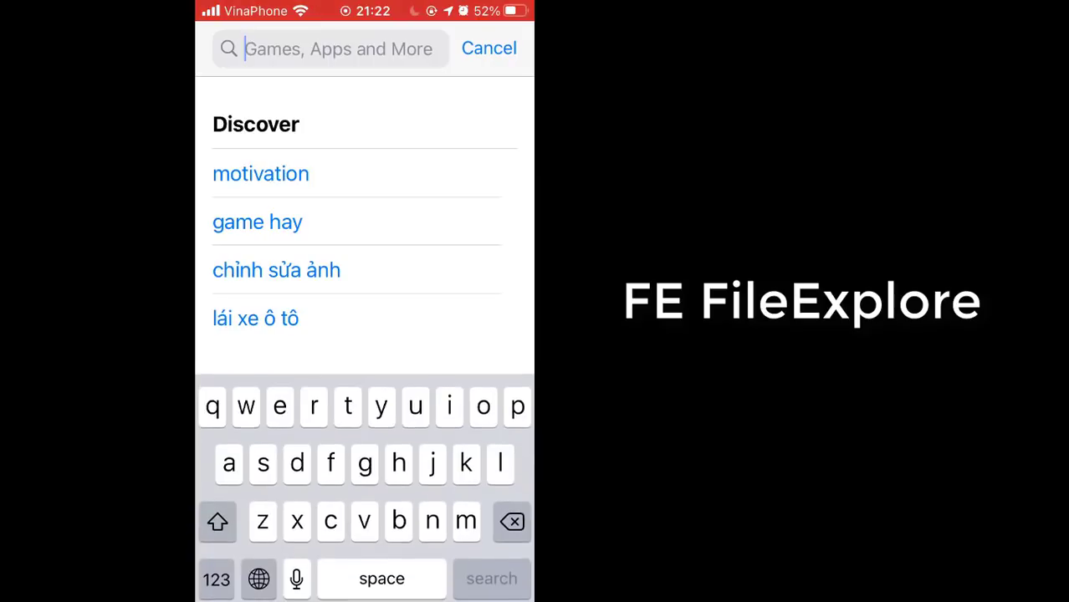
Search the App Store for 'fe' and install FE File Explorer: File Manager.
{"action": "type", "text": "fe"}
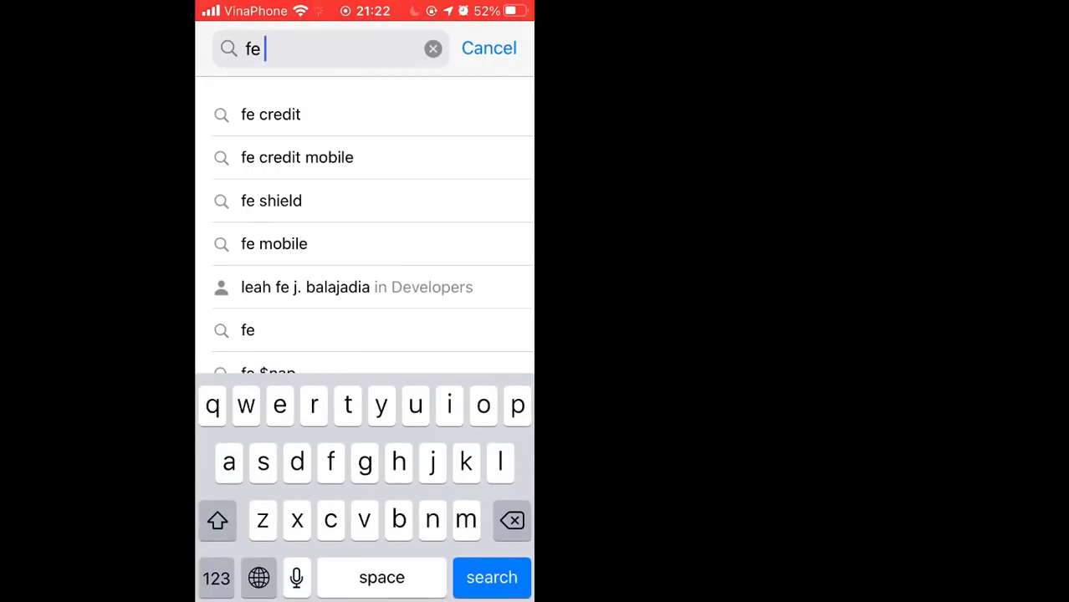
{"action": "left_click", "coordinate": [271, 113]}
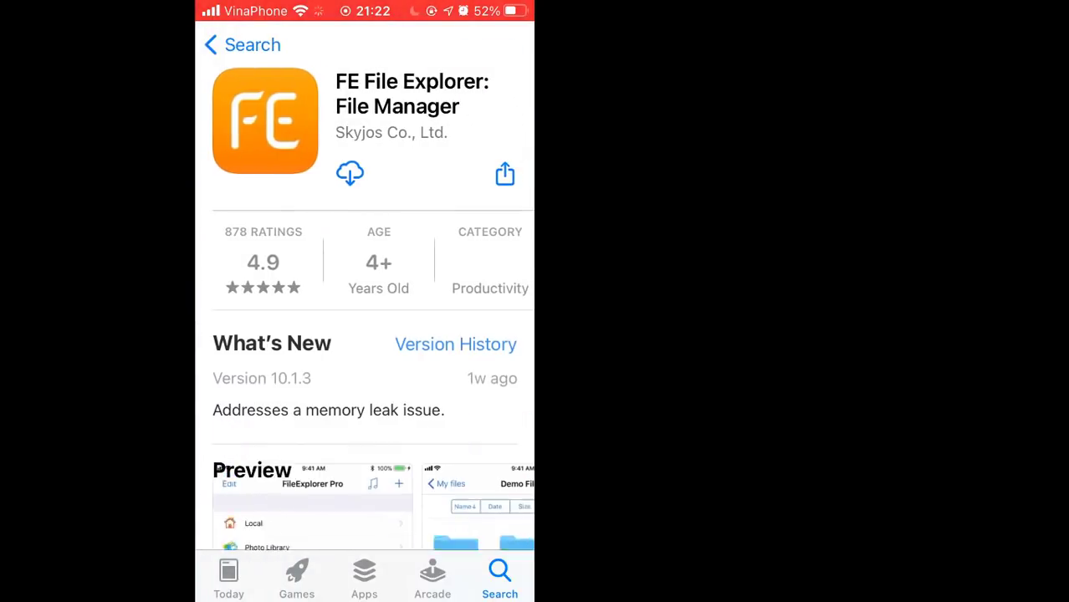
{"action": "left_click", "coordinate": [349, 172]}
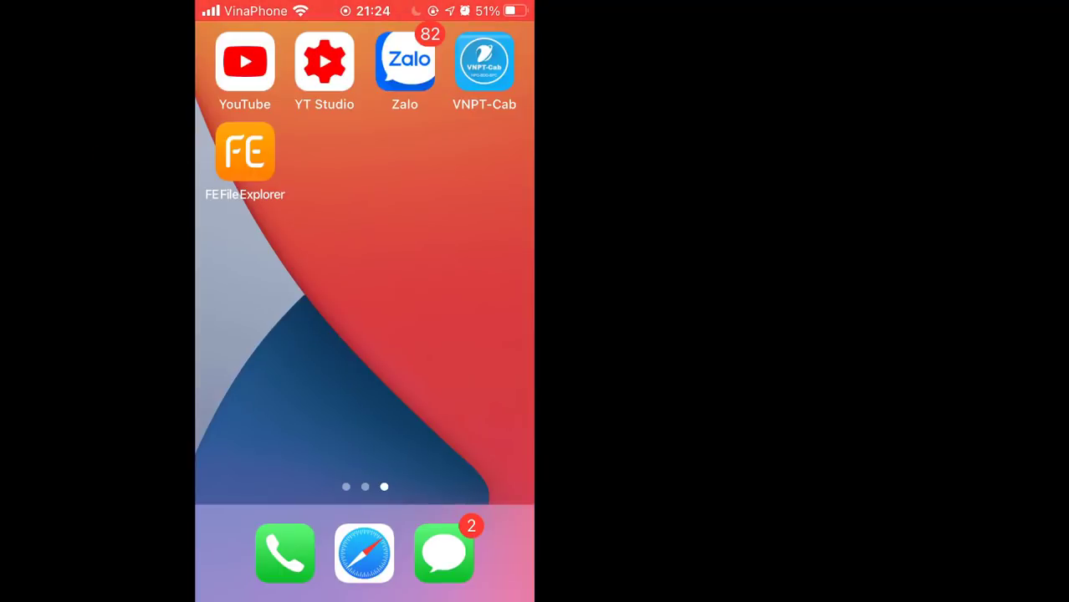
Launch FE File Explorer, allow local network access and start a new connection.
{"action": "left_click", "coordinate": [244, 151]}
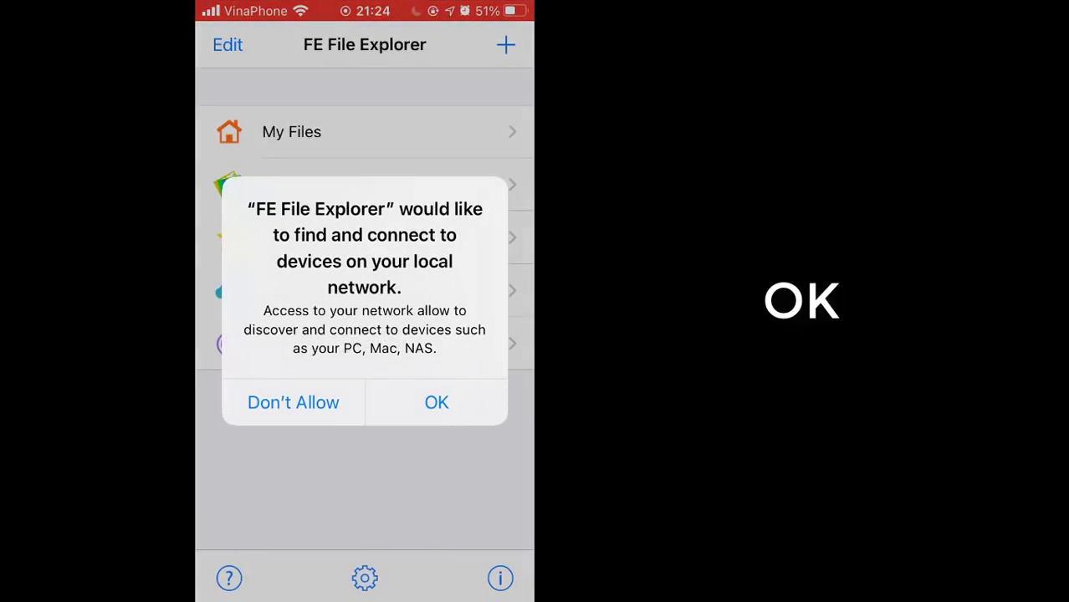
{"action": "left_click", "coordinate": [436, 401]}
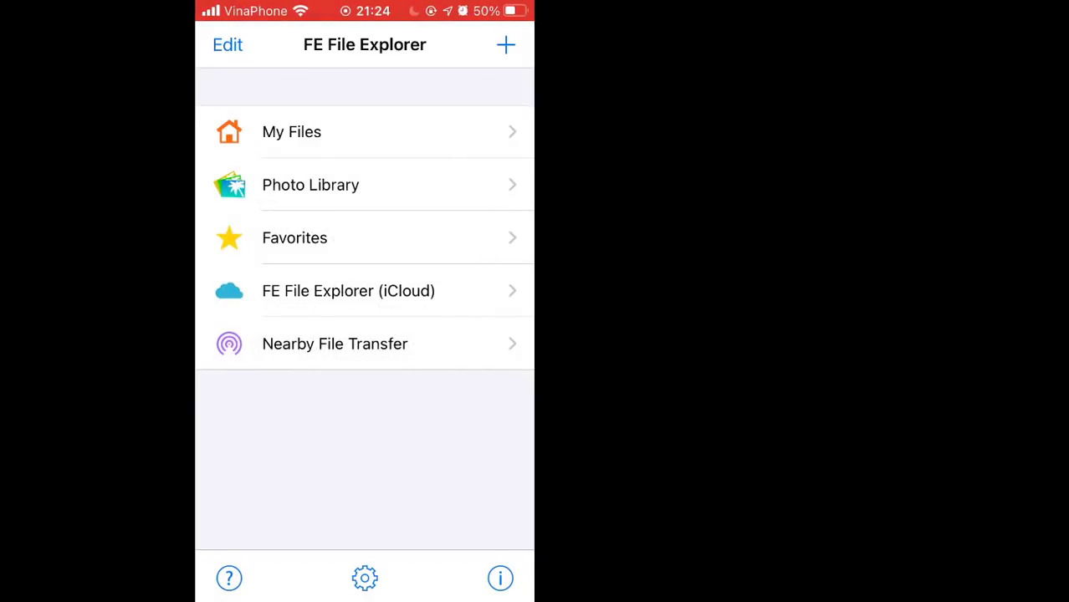
{"action": "left_click", "coordinate": [505, 43]}
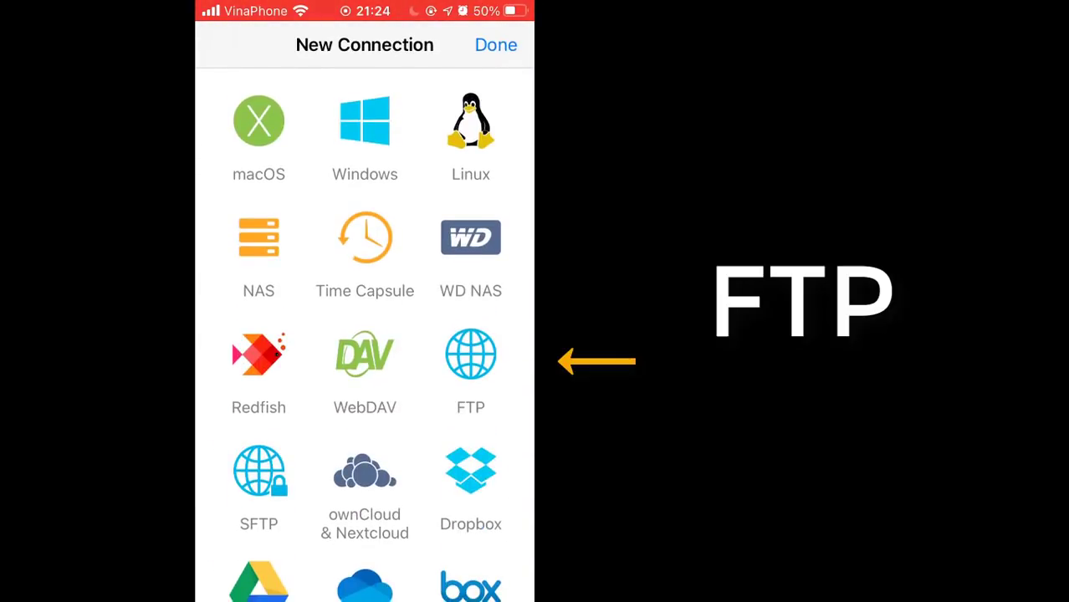
Save an FTP connection with display name netvn, the host IP and user name user1.
{"action": "left_click", "coordinate": [470, 355]}
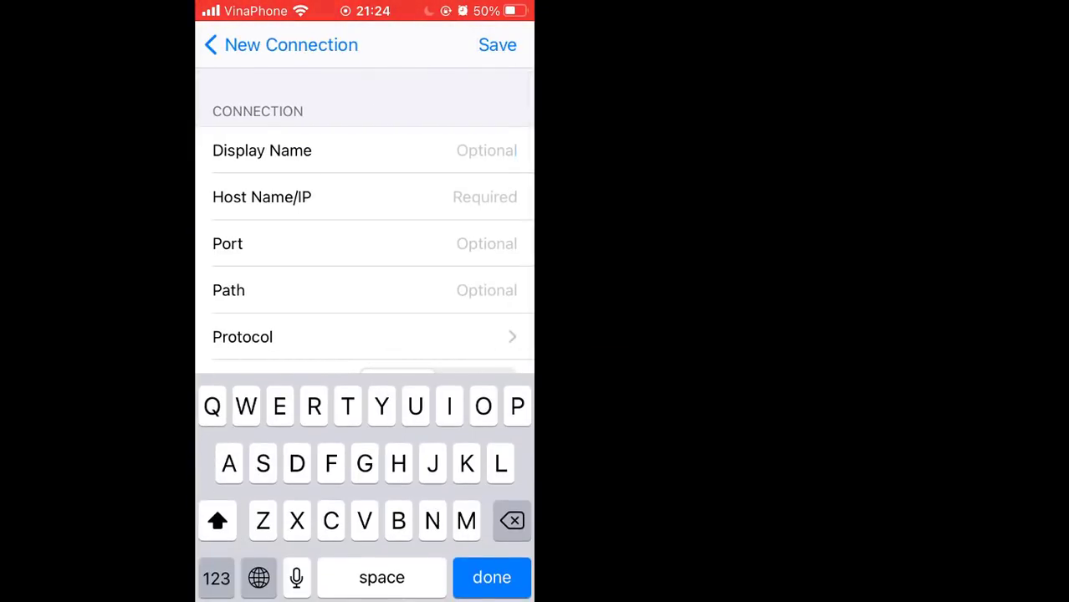
{"action": "type", "text": "ne"}
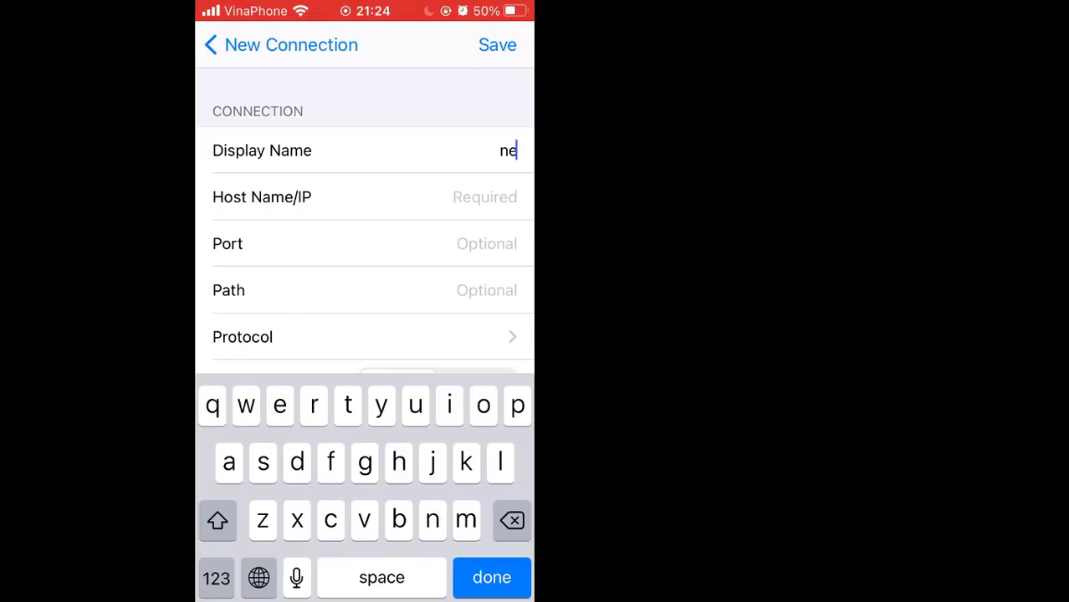
{"action": "type", "text": "tvn"}
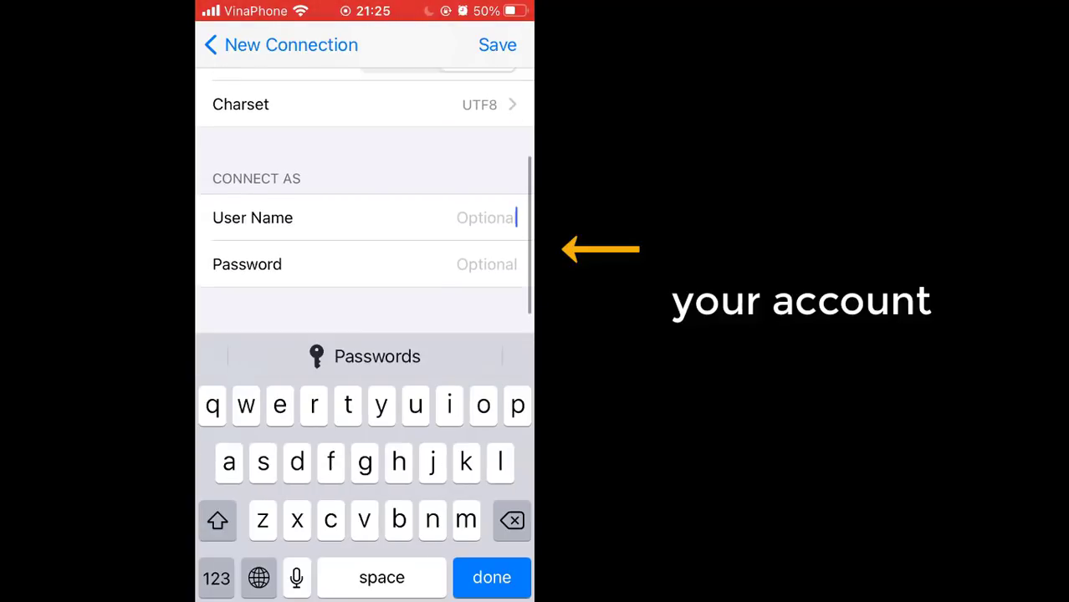
{"action": "type", "text": "user1"}
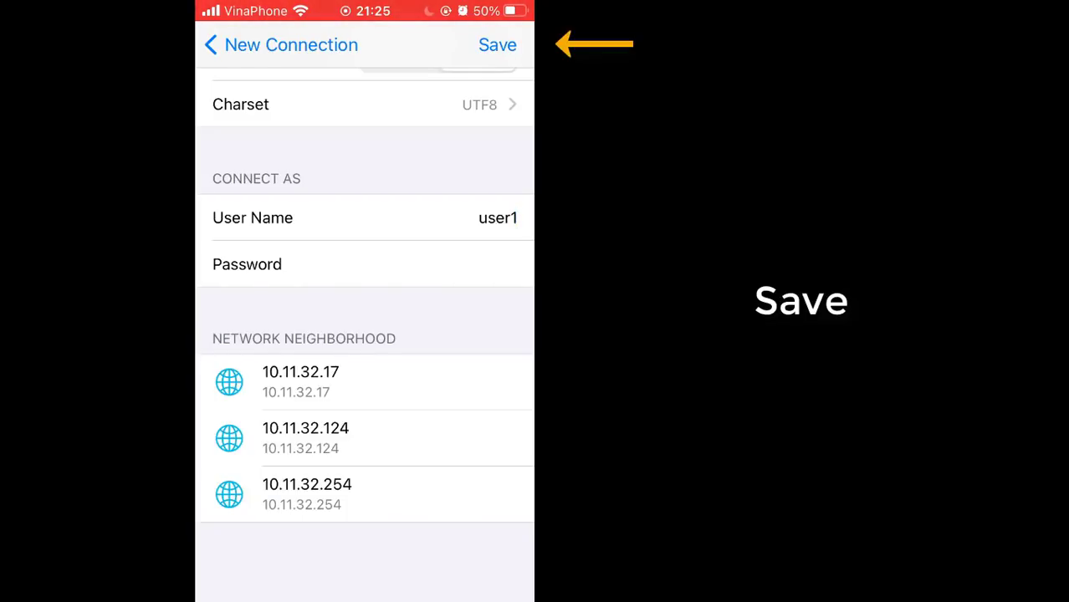
{"action": "scroll", "scroll_direction": "down", "scroll_amount": 3}
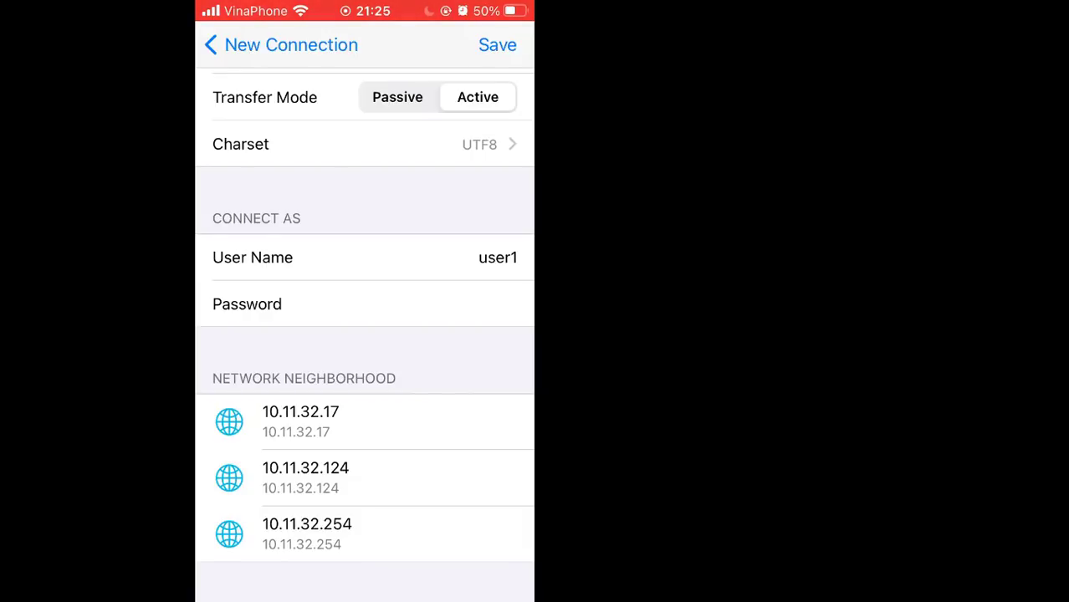
{"action": "left_click", "coordinate": [210, 45]}
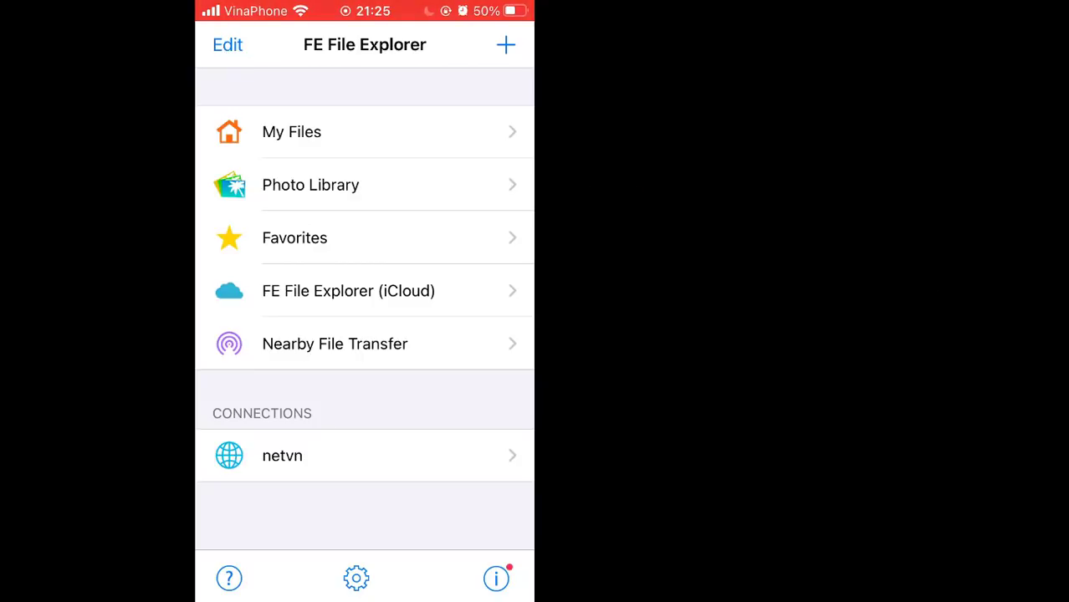
Grant full photo access and select all Recents photos for copying.
{"action": "left_click", "coordinate": [311, 184]}
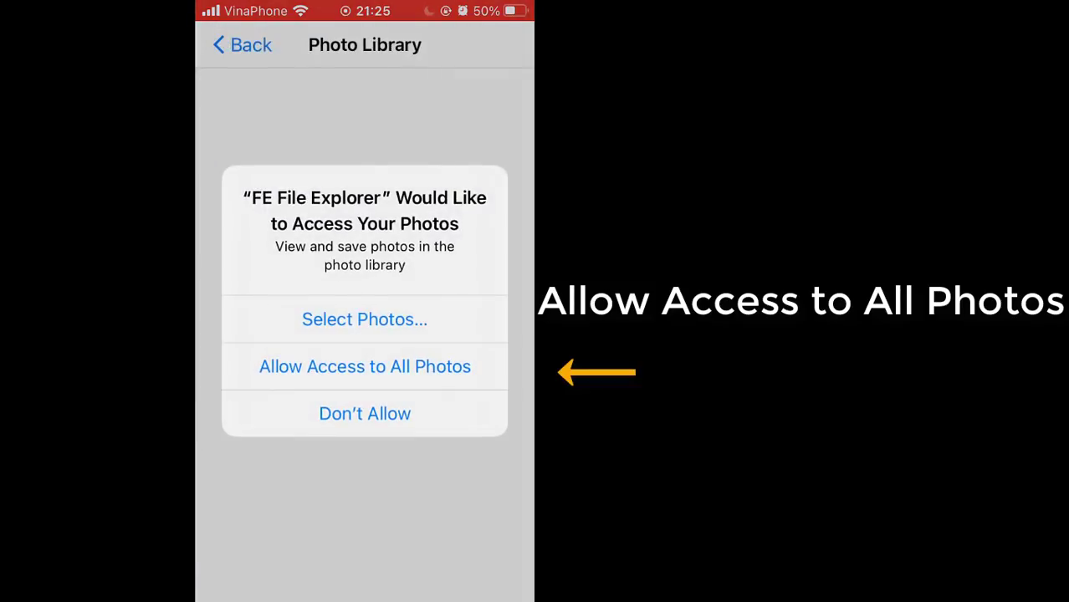
{"action": "left_click", "coordinate": [365, 367]}
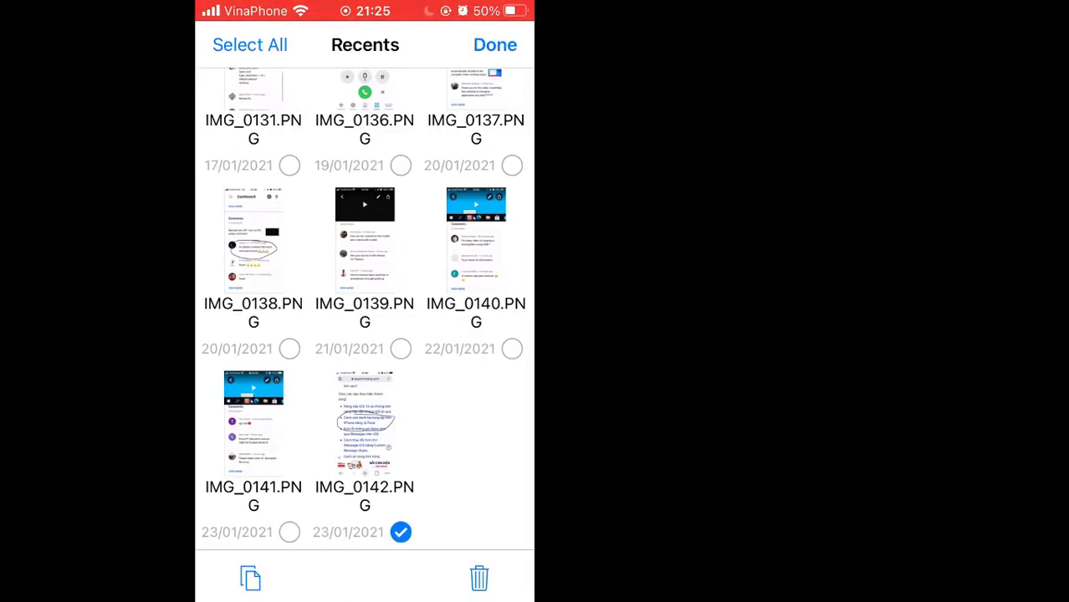
{"action": "left_click", "coordinate": [249, 43]}
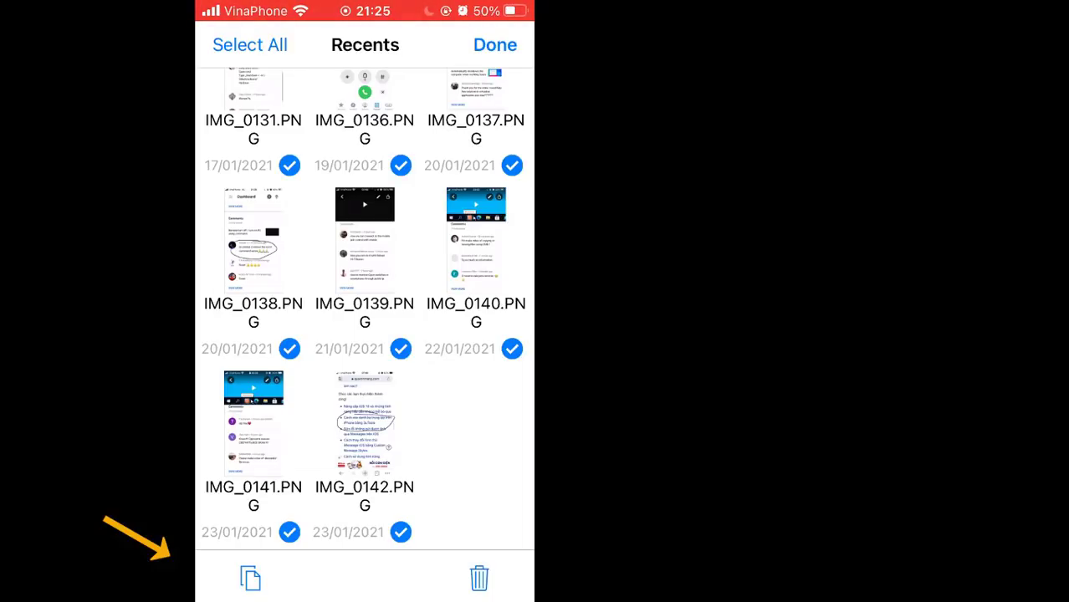
{"action": "left_click", "coordinate": [251, 579]}
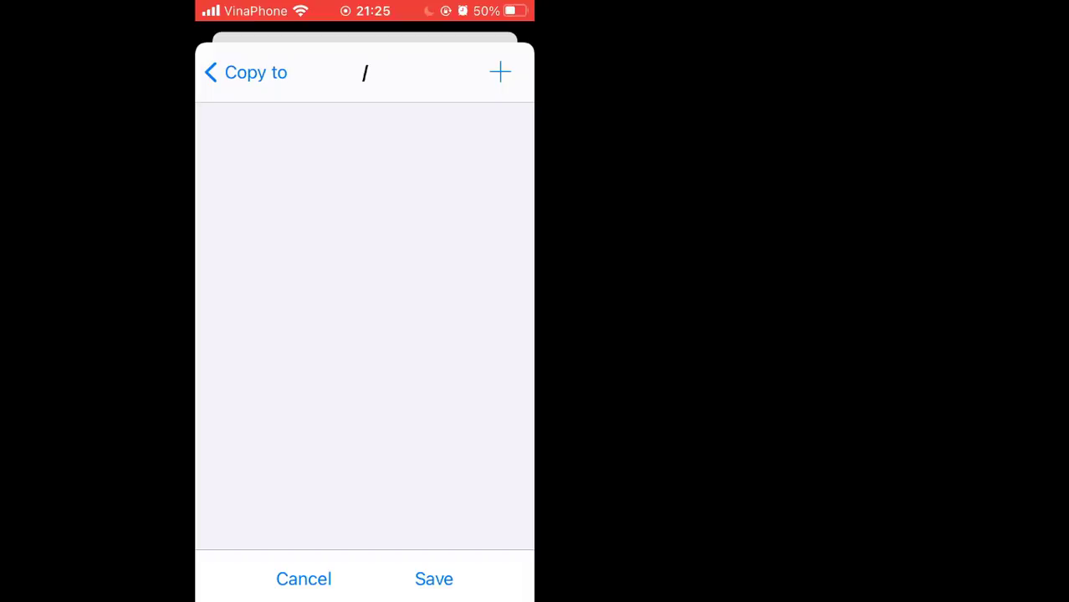
Save the copies to the connection's root folder and return to the main list.
{"action": "left_click", "coordinate": [433, 579]}
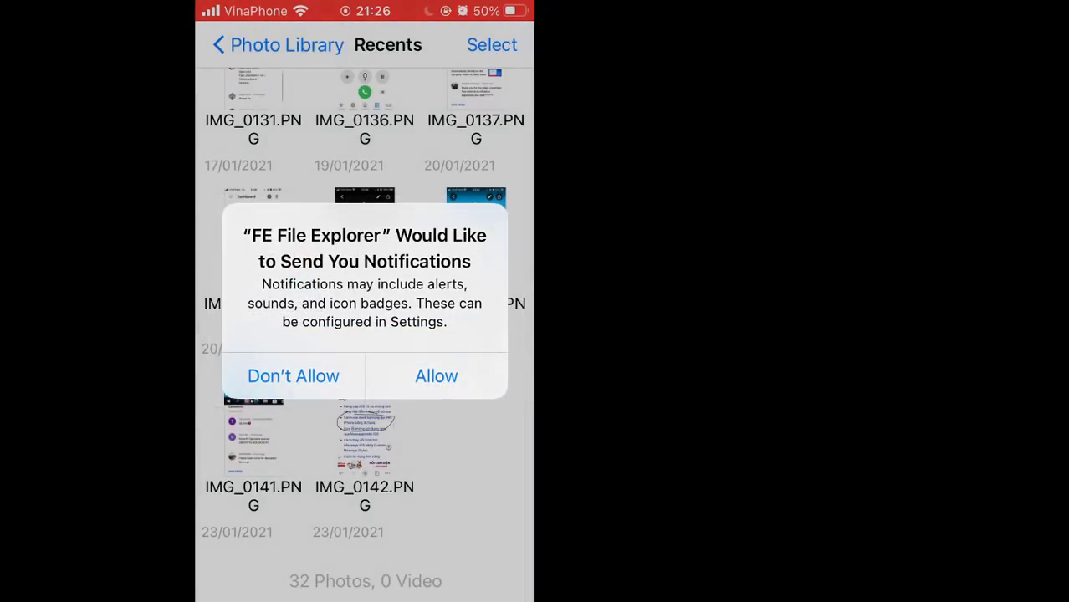
{"action": "left_click", "coordinate": [293, 375]}
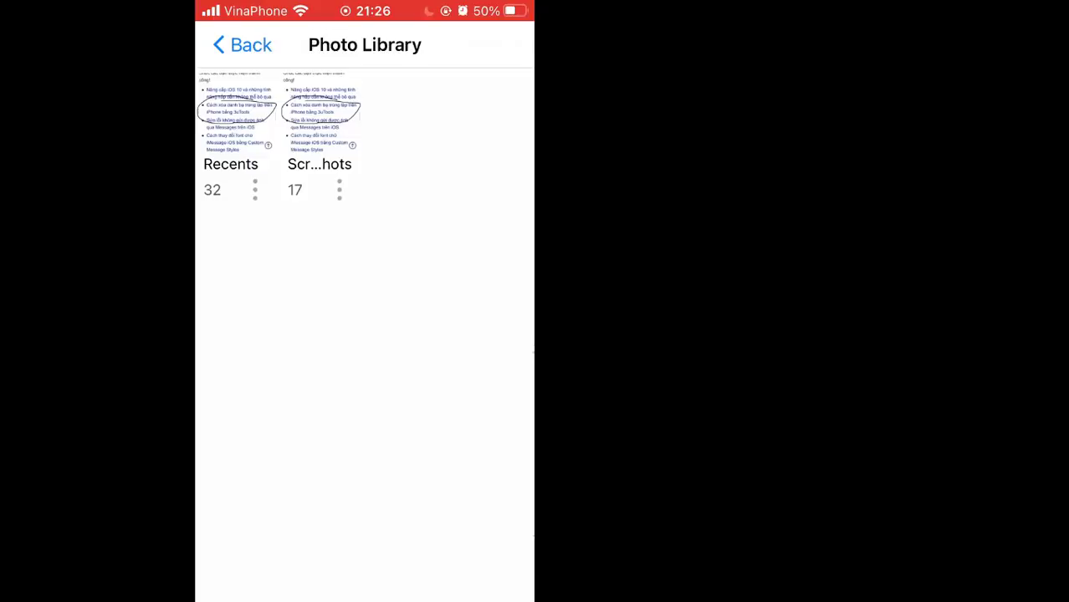
{"action": "left_click", "coordinate": [241, 43]}
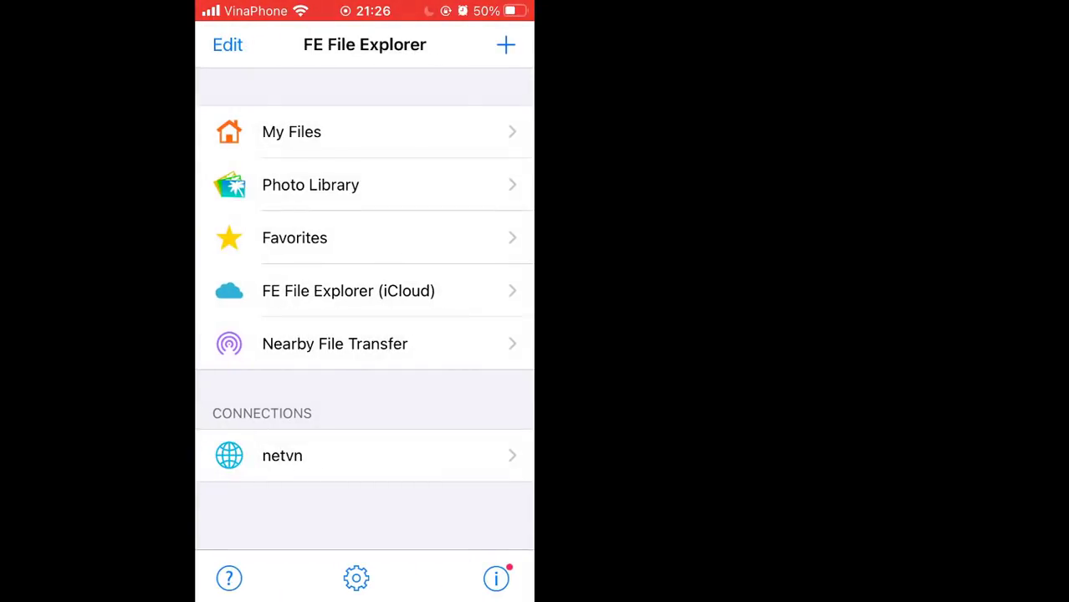
Open the netvn connection and view the copied photos as a detailed list.
{"action": "left_click", "coordinate": [281, 455]}
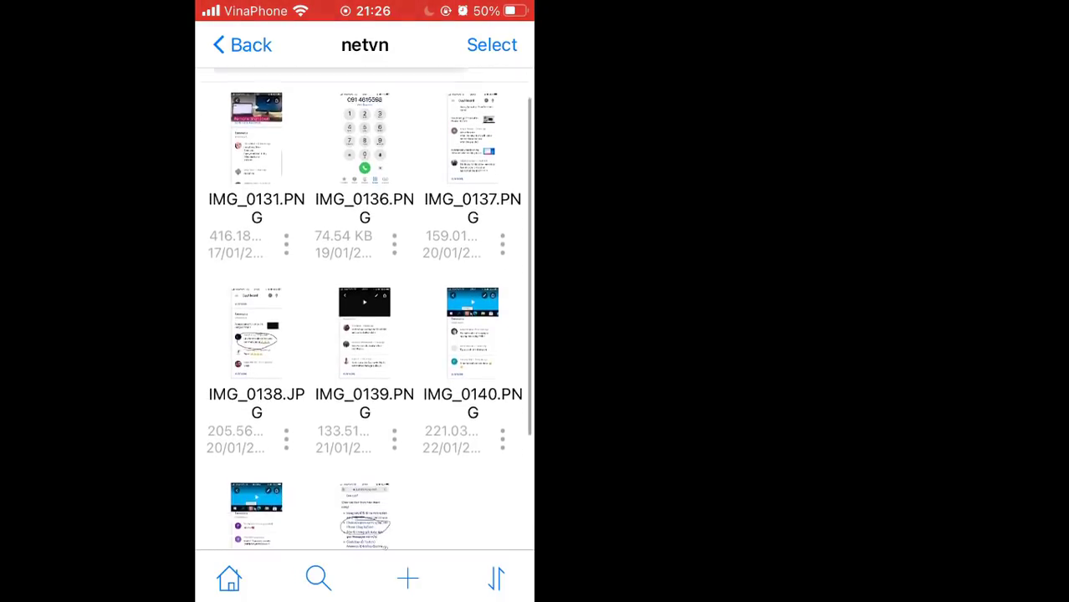
{"action": "left_click", "coordinate": [502, 94]}
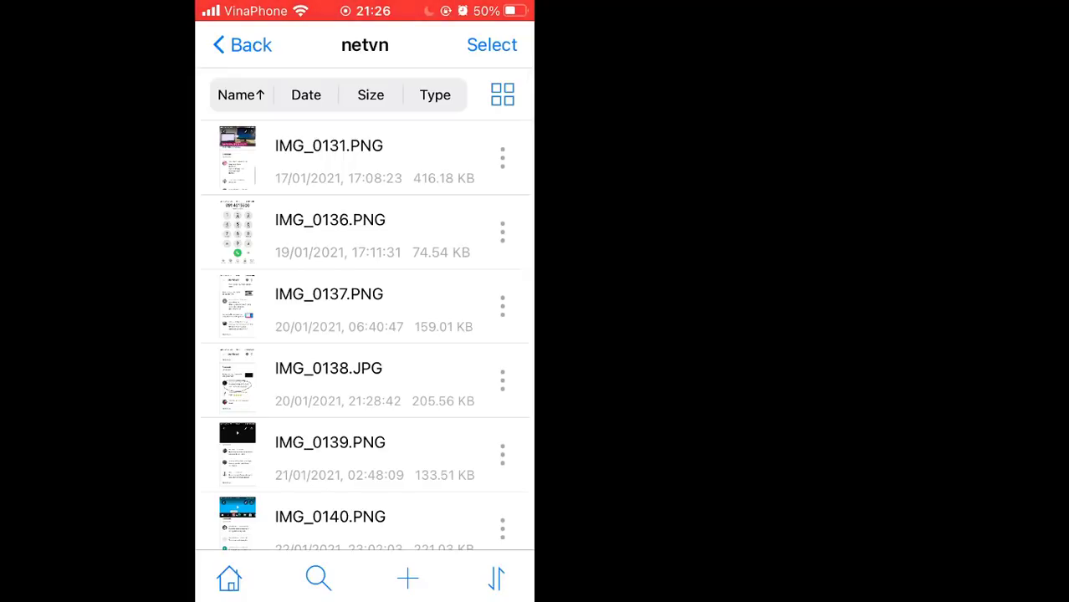